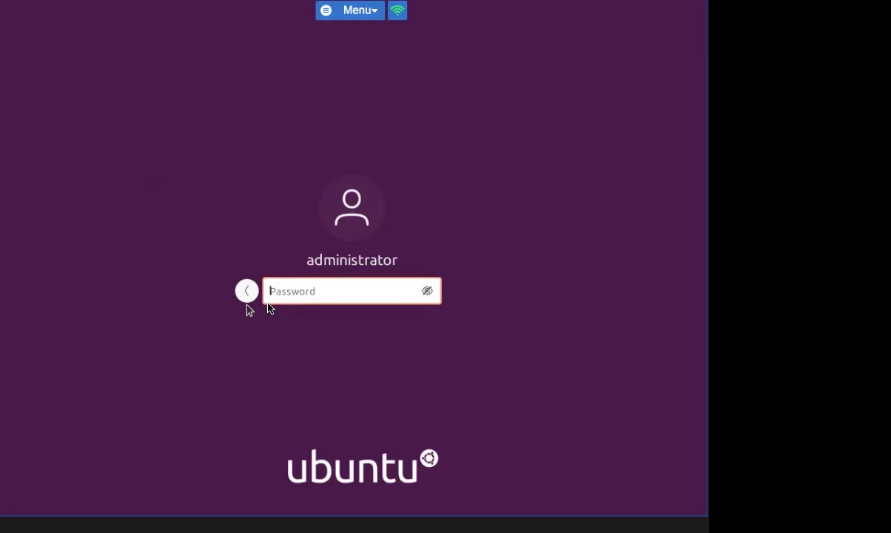
mouse_move(311, 292)
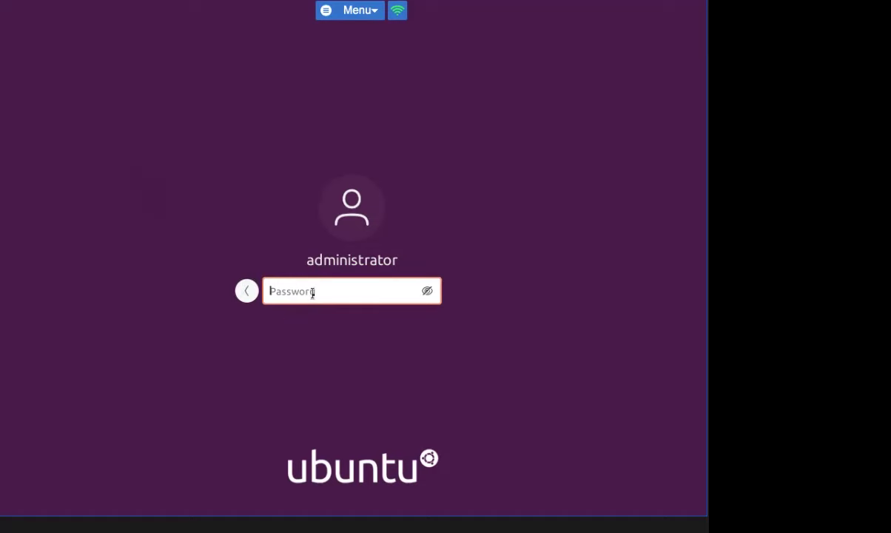
Log in to the administrator account with its password.
text(password)
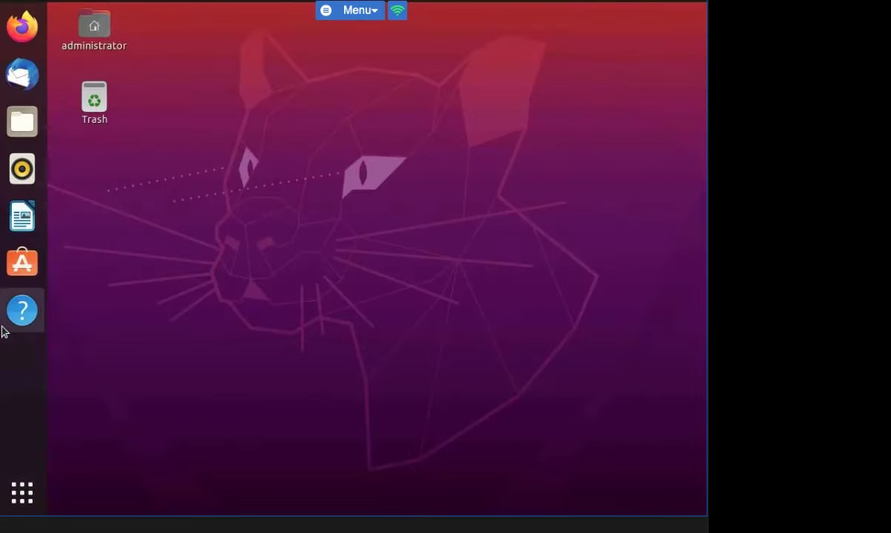
mouse_move(20, 311)
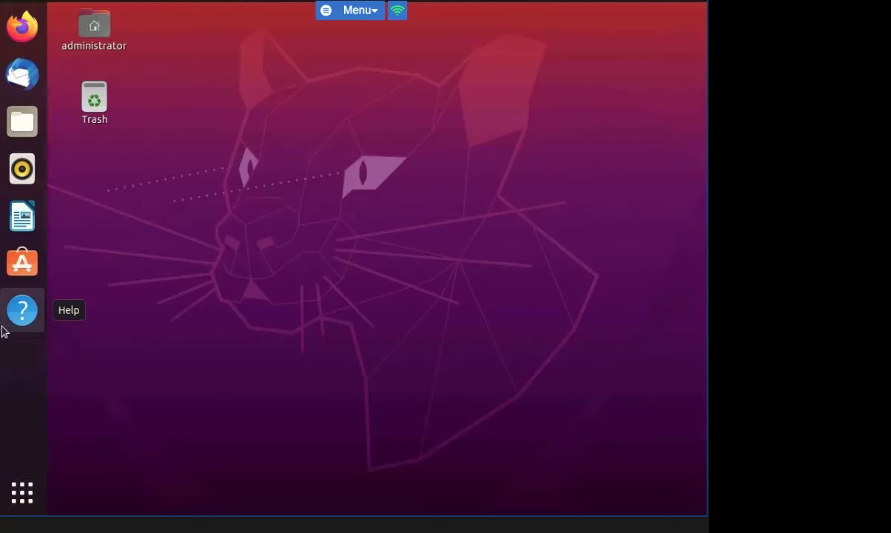
mouse_move(59, 474)
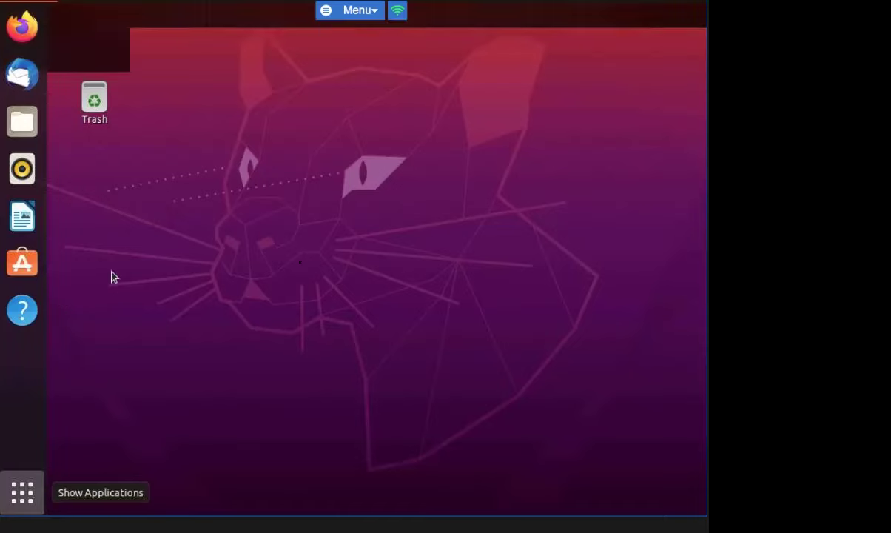
Add Terminal to the GNOME Shell favourites from the applications grid.
click(22, 493)
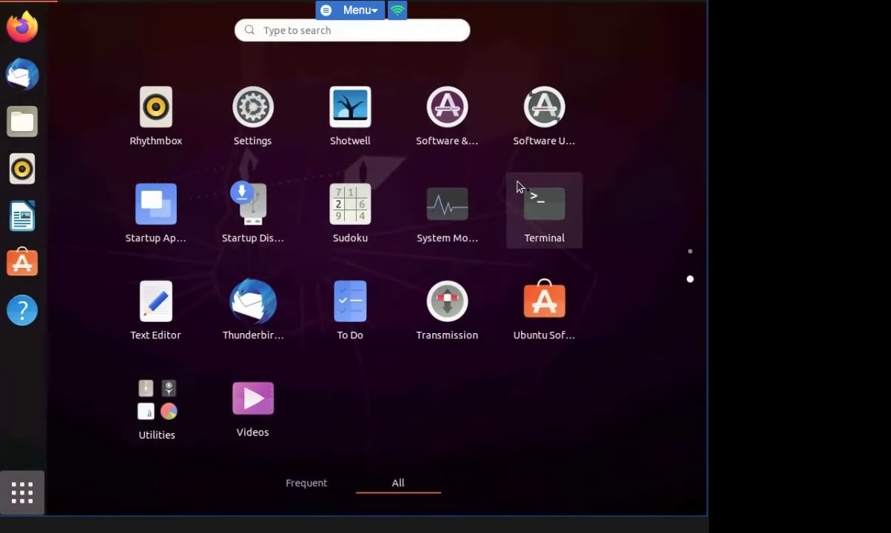
right_click(545, 201)
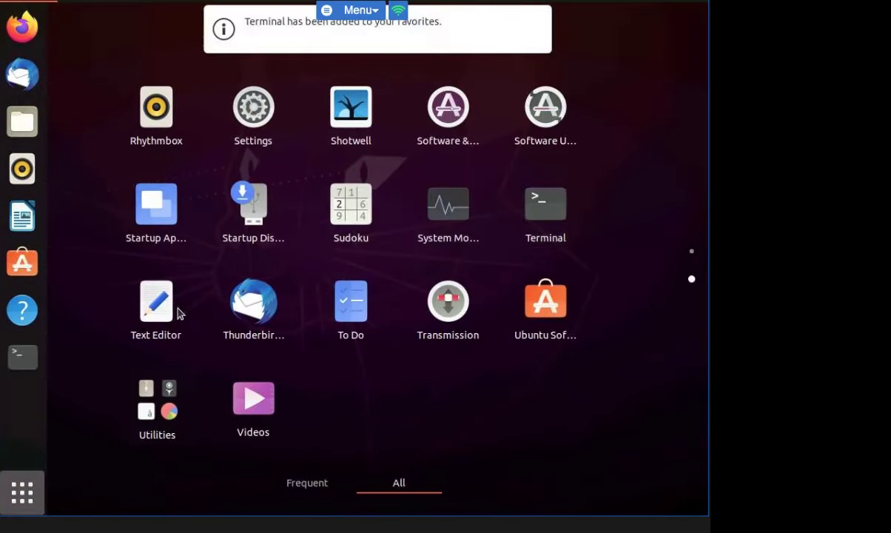
mouse_move(22, 493)
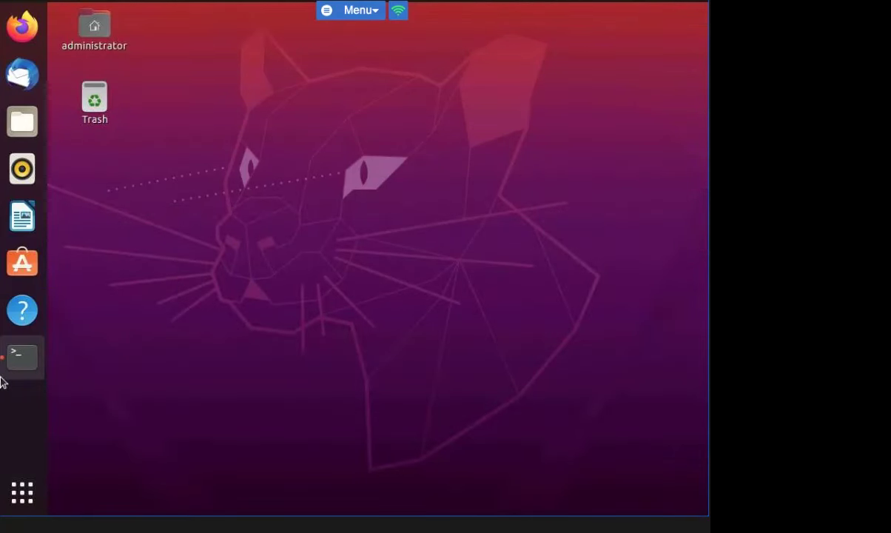
Launch a terminal window and maximize it.
click(22, 357)
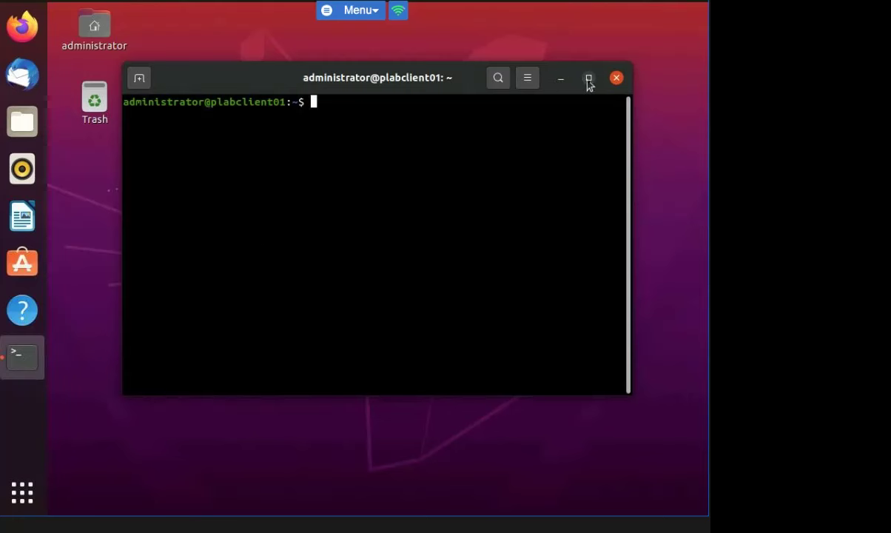
click(590, 77)
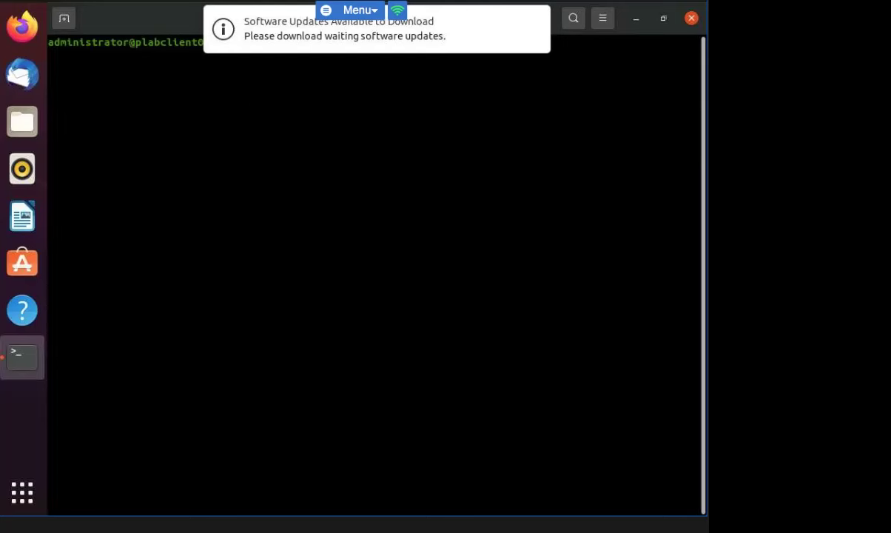
Run sudo apt upgrade, supplying the password and answering y to proceed.
text(sudo apt upgrade)
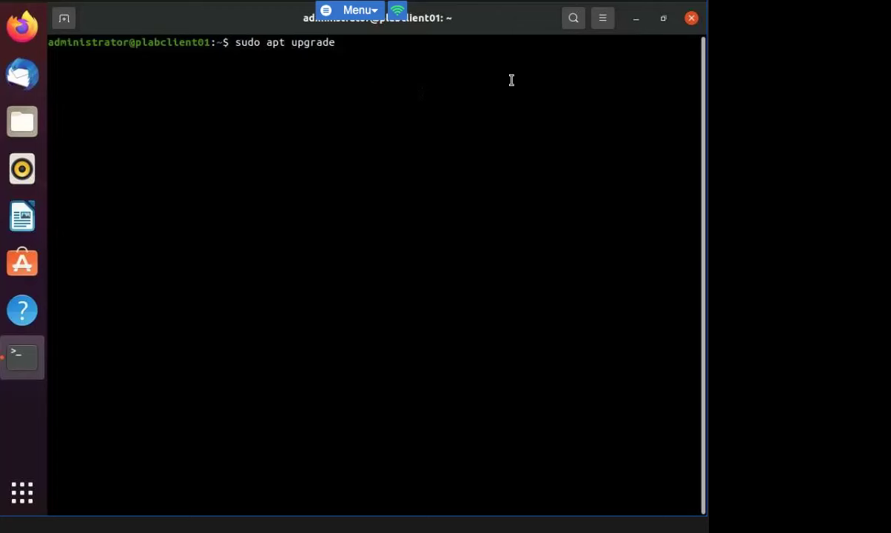
key(Return)
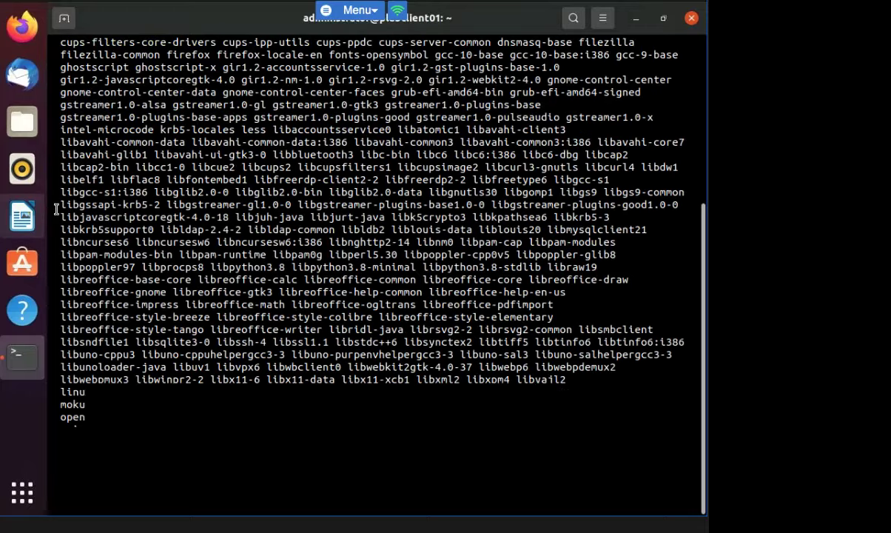
key(Return)
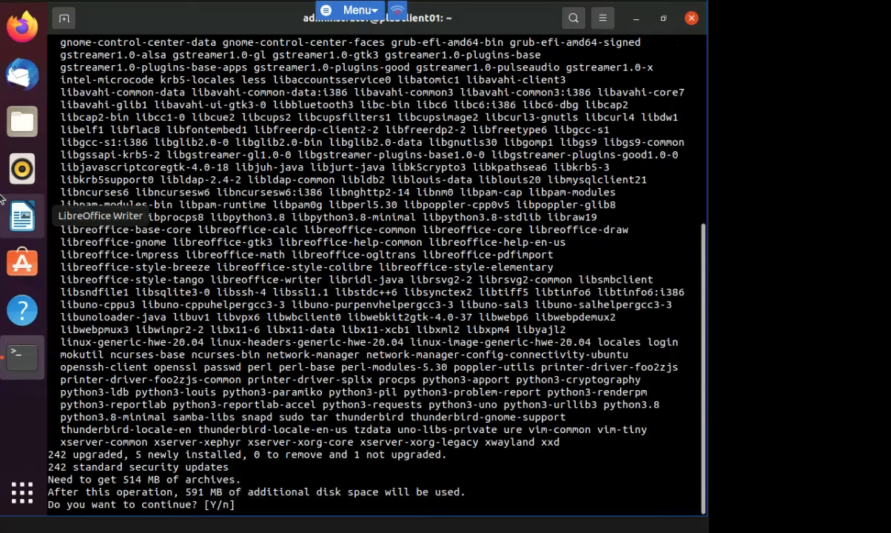
text(y)
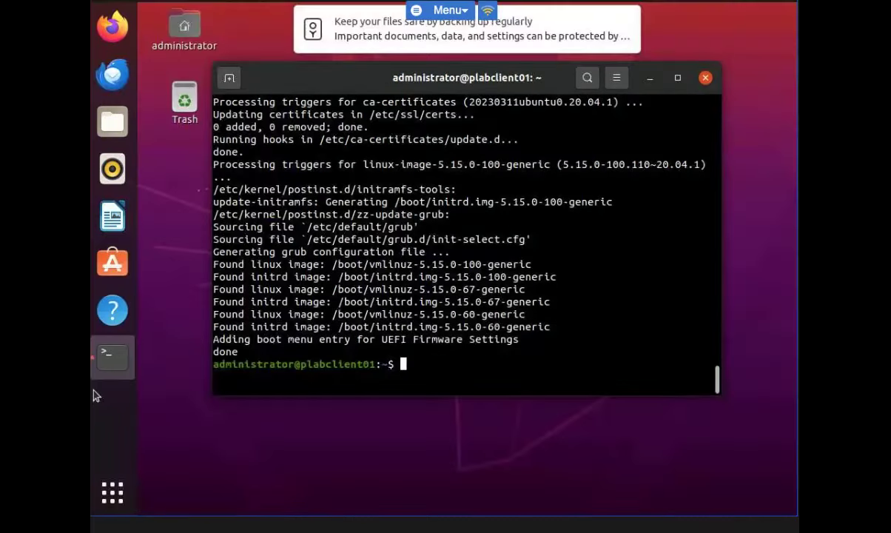
mouse_move(388, 362)
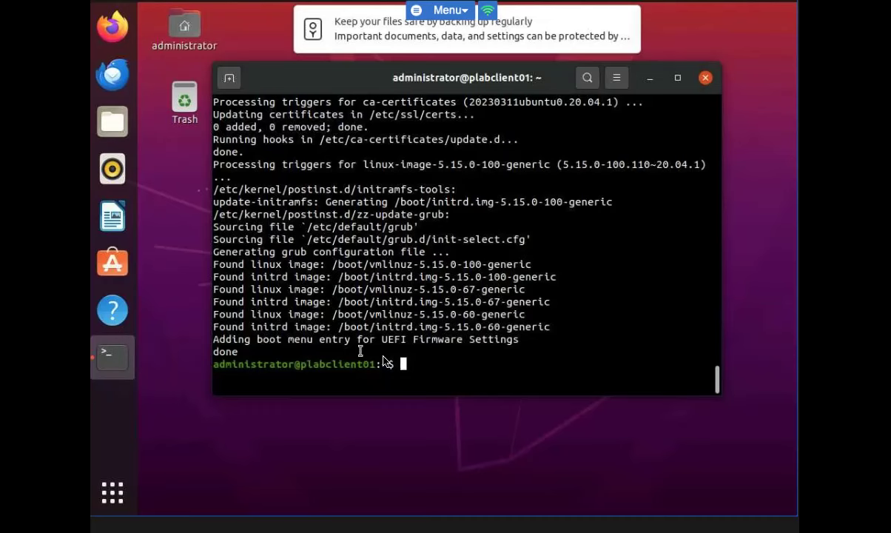
Change into Documents and load prog_tools.txt in vi.
text(cd)
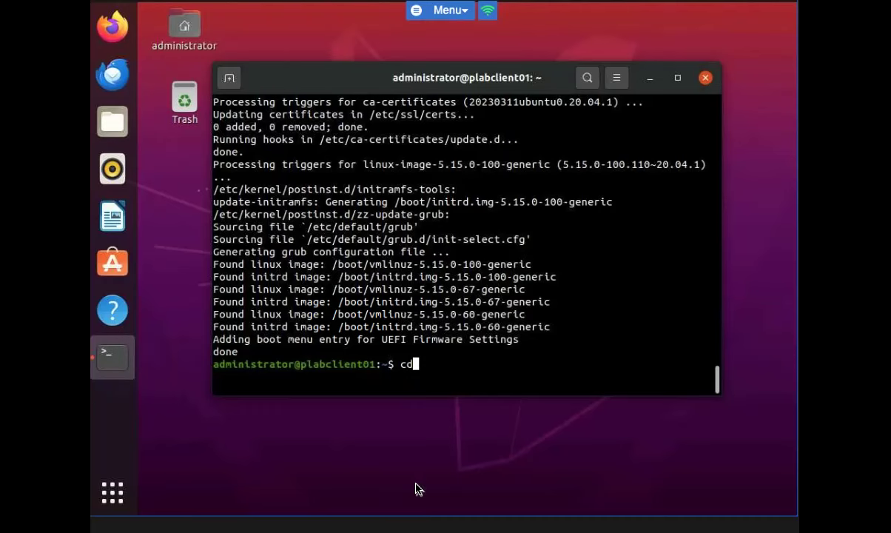
text(D)
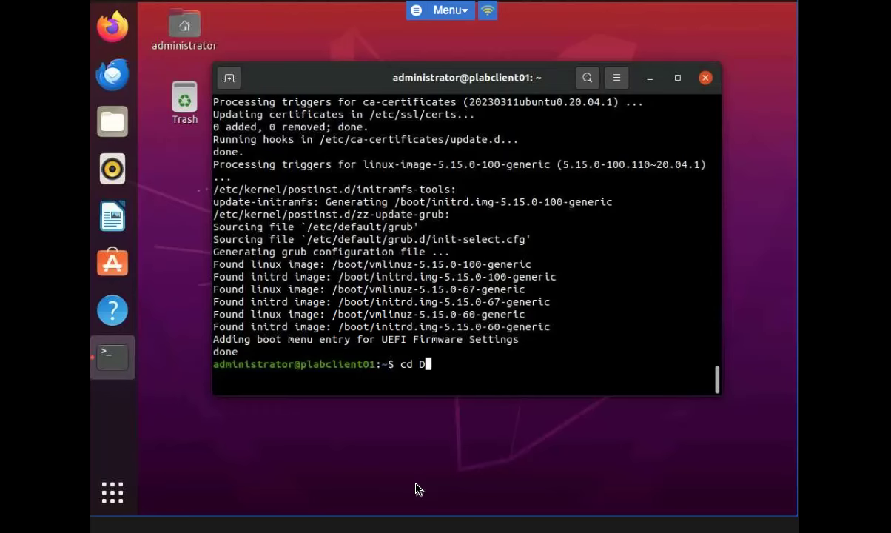
text(ocuments/)
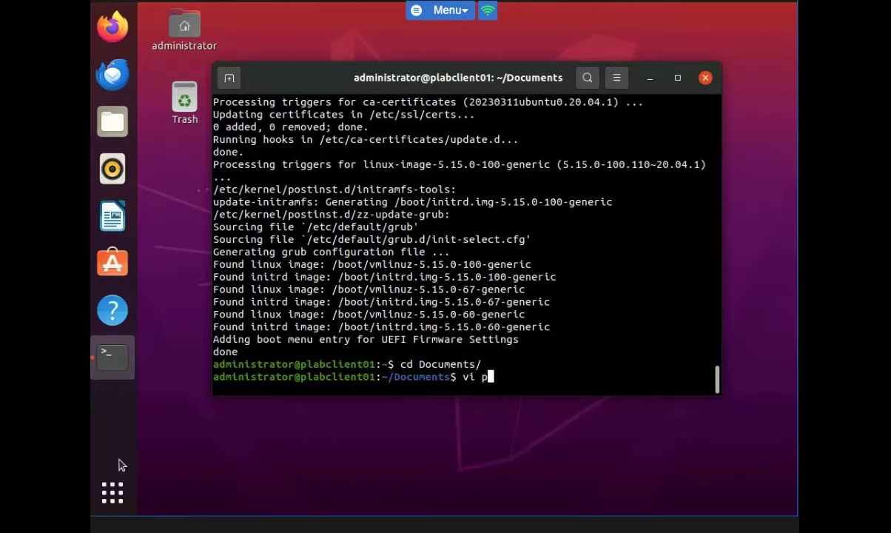
text(rog)
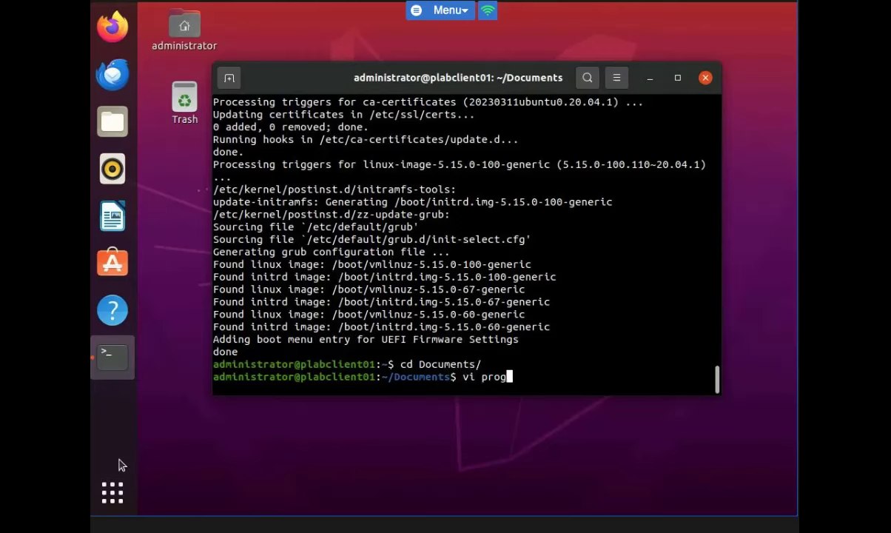
text(_tools.)
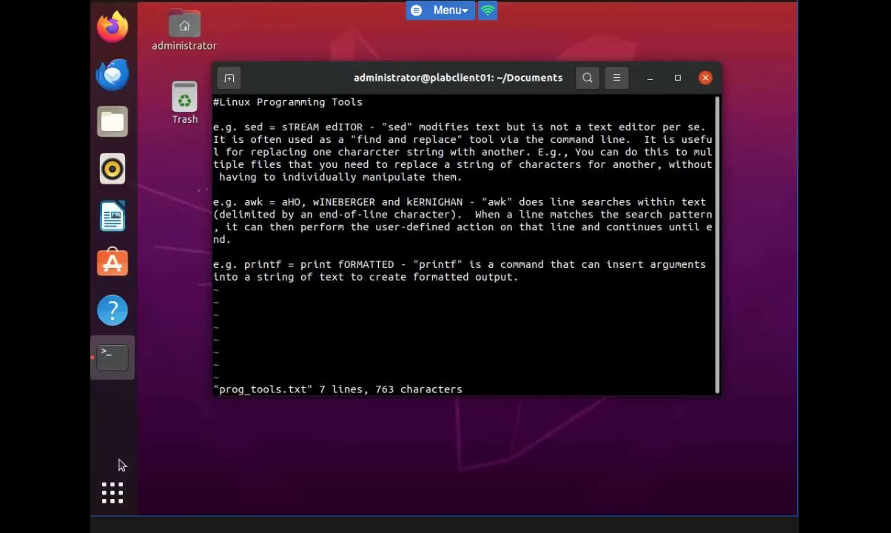
Maximize the terminal so prog_tools.txt fills the screen in vi.
click(675, 77)
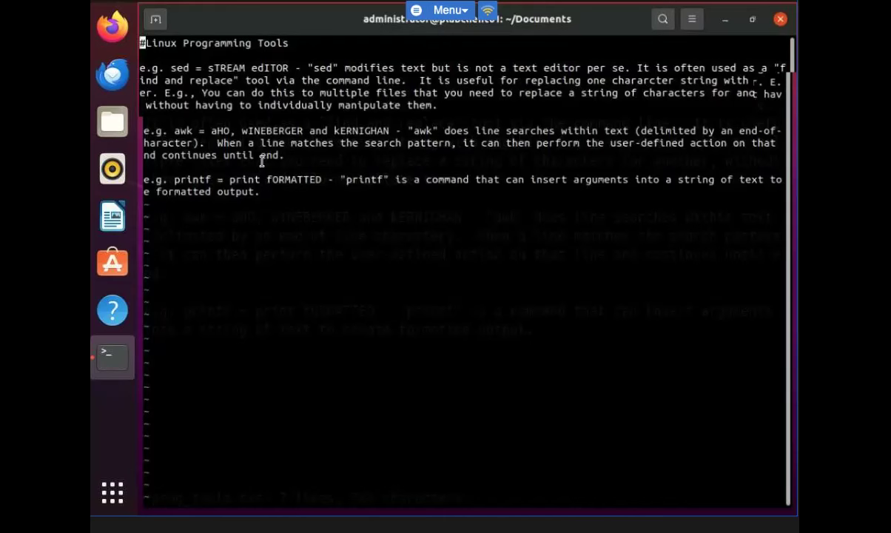
mouse_move(112, 216)
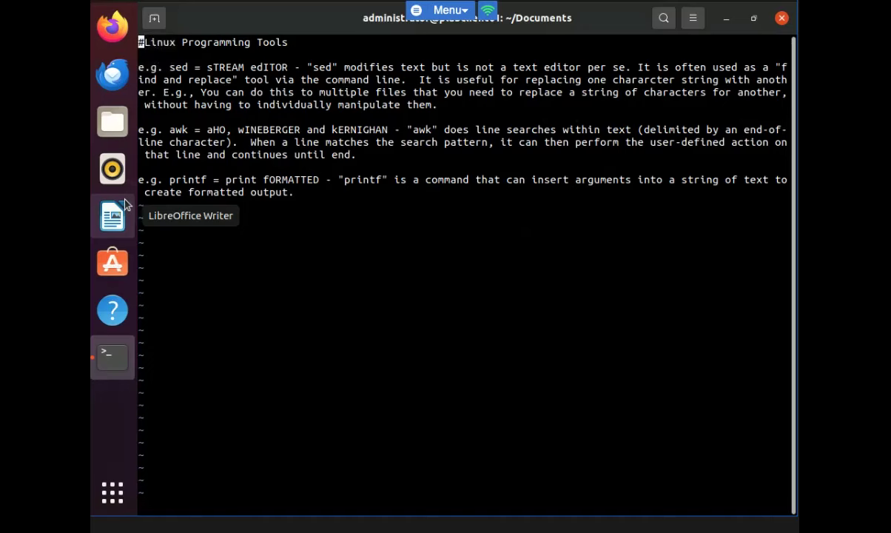
mouse_move(287, 124)
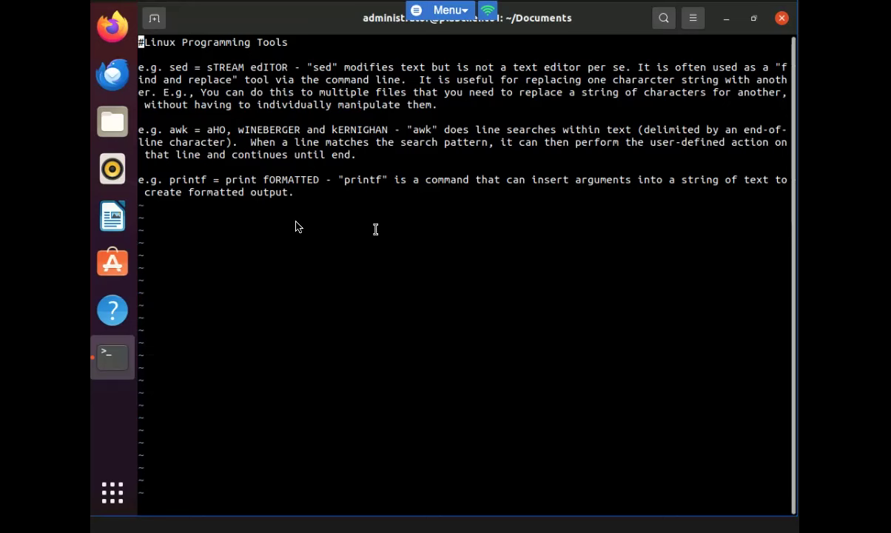
mouse_move(142, 59)
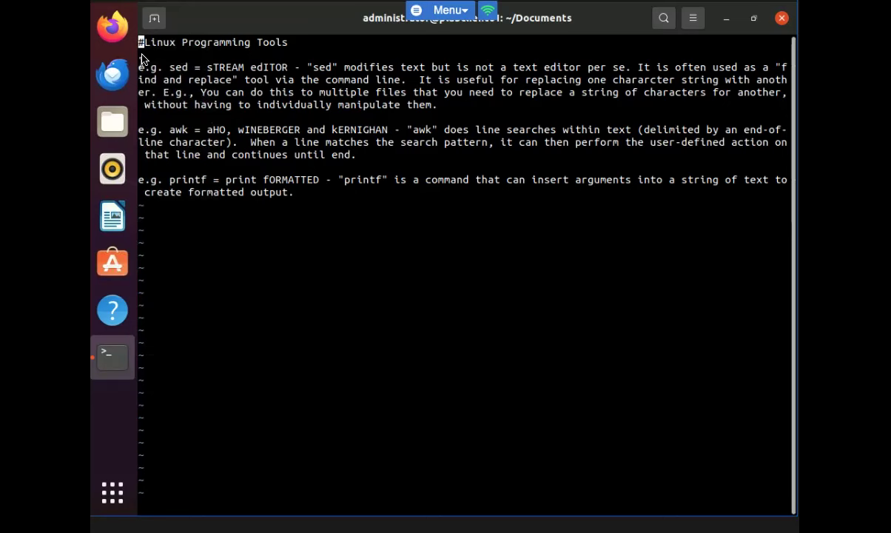
mouse_move(279, 61)
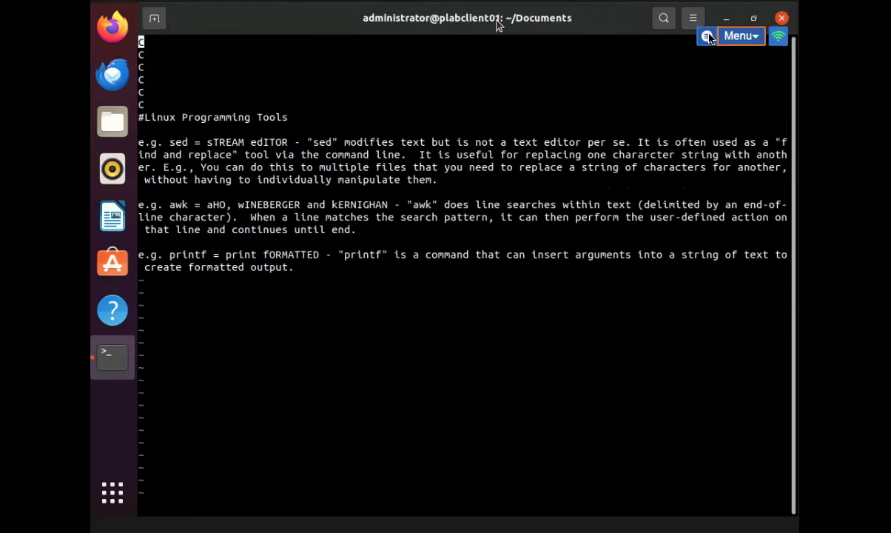
Bring up the on-screen keyboard and switch to its navigation layout with Esc, arrows and Delete.
click(735, 36)
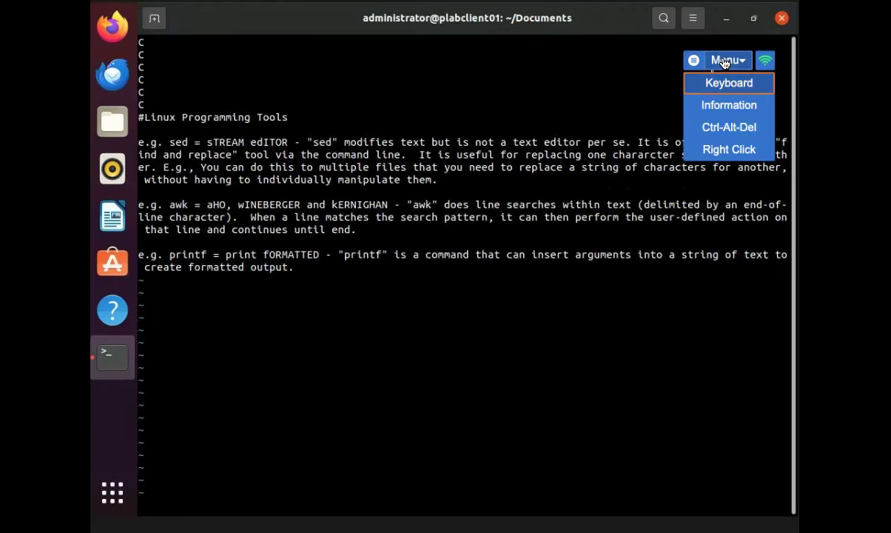
click(728, 83)
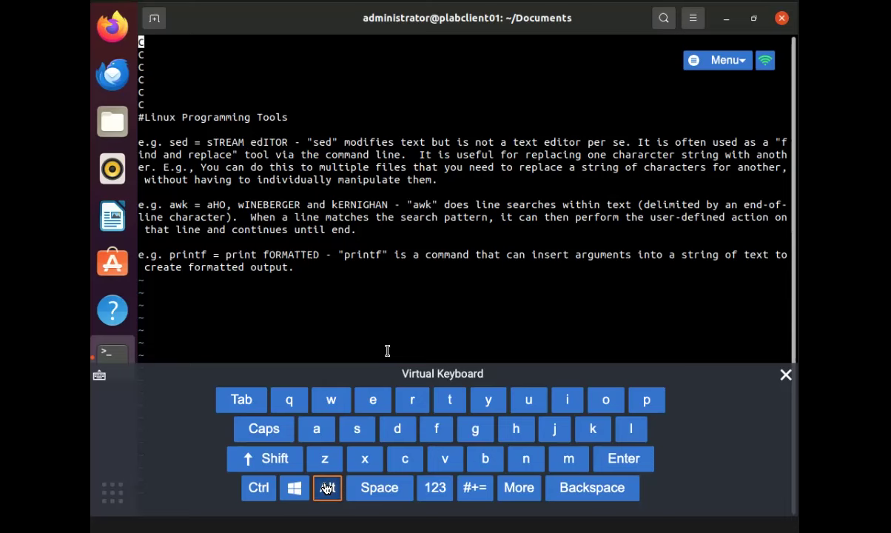
click(436, 488)
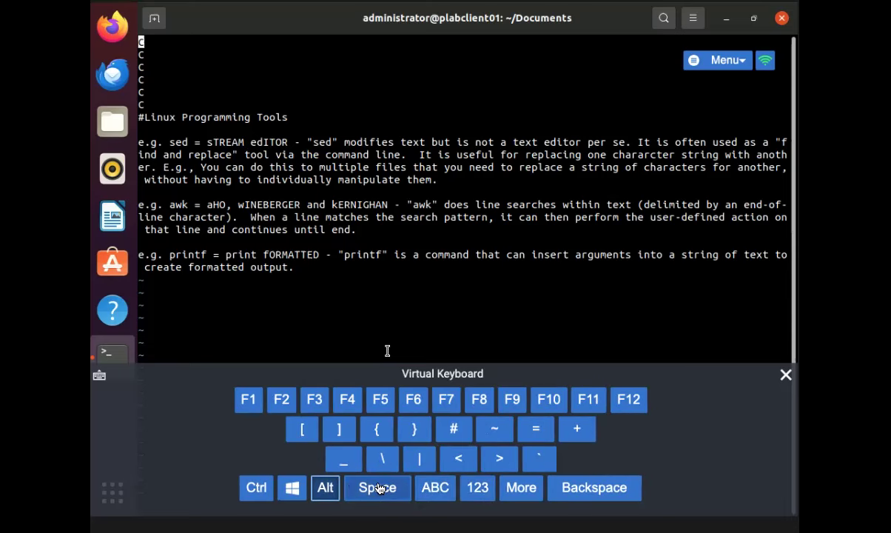
click(521, 488)
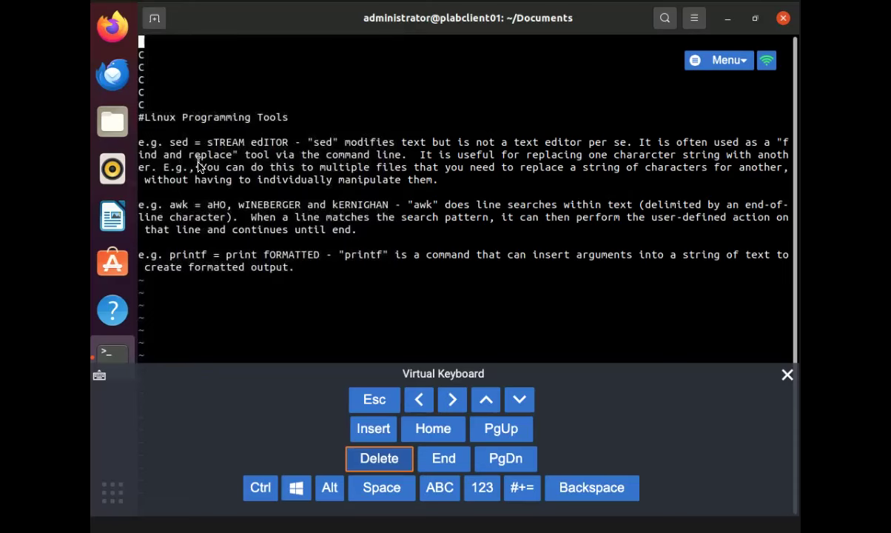
mouse_move(151, 58)
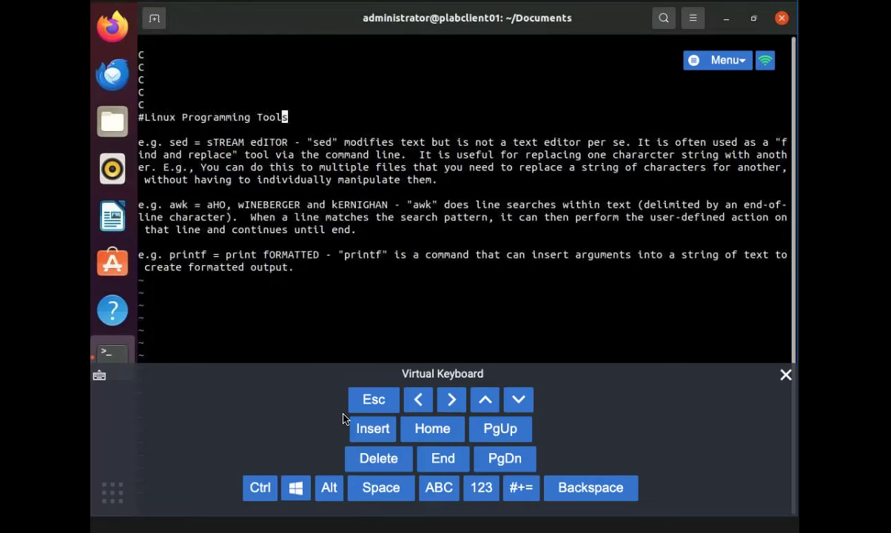
Delete the '#Linux Programming Tools' heading and the stacked C lines with repeated Delete.
click(379, 459)
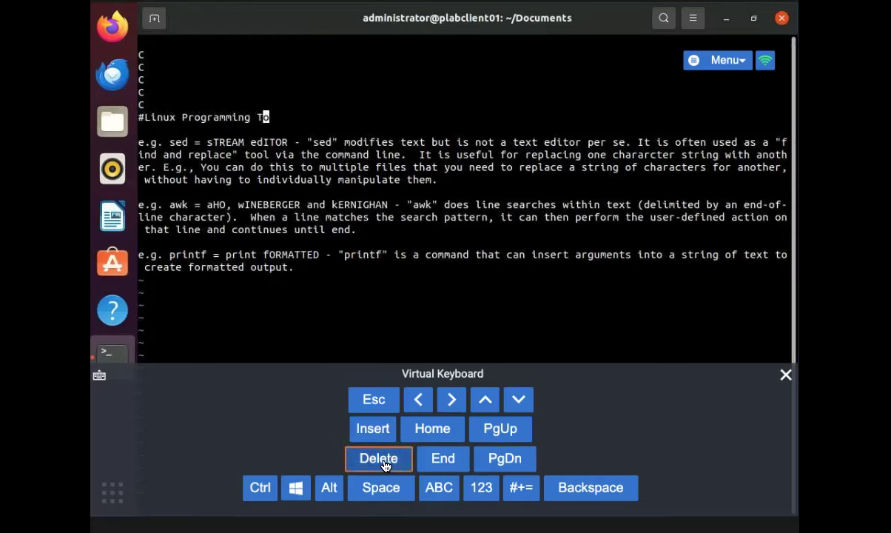
click(379, 459)
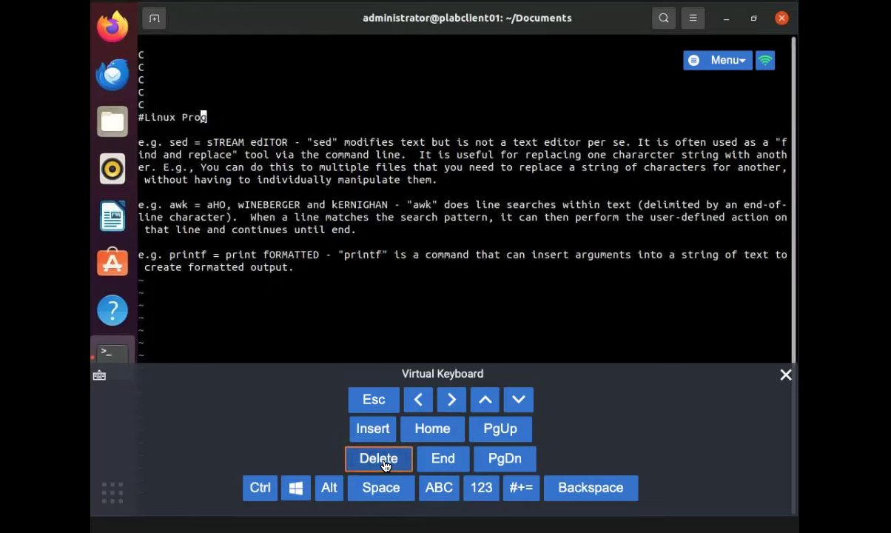
click(379, 459)
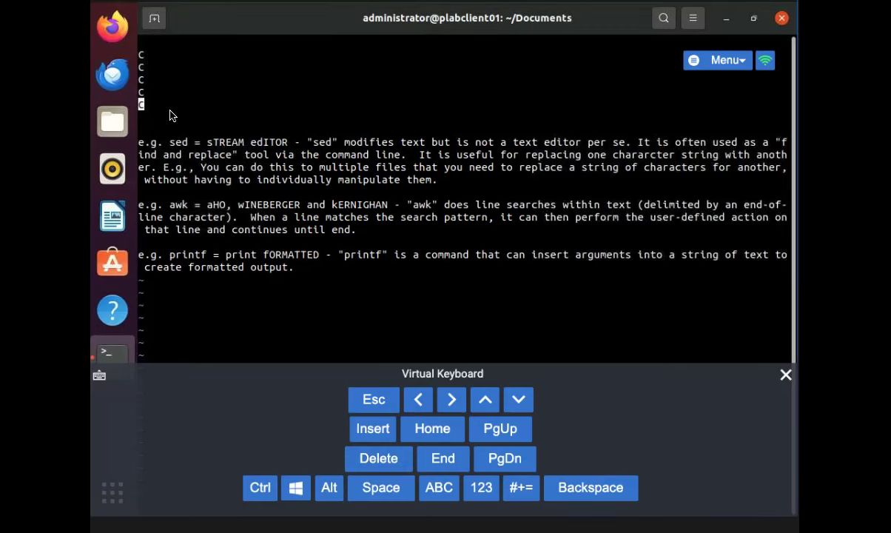
click(379, 459)
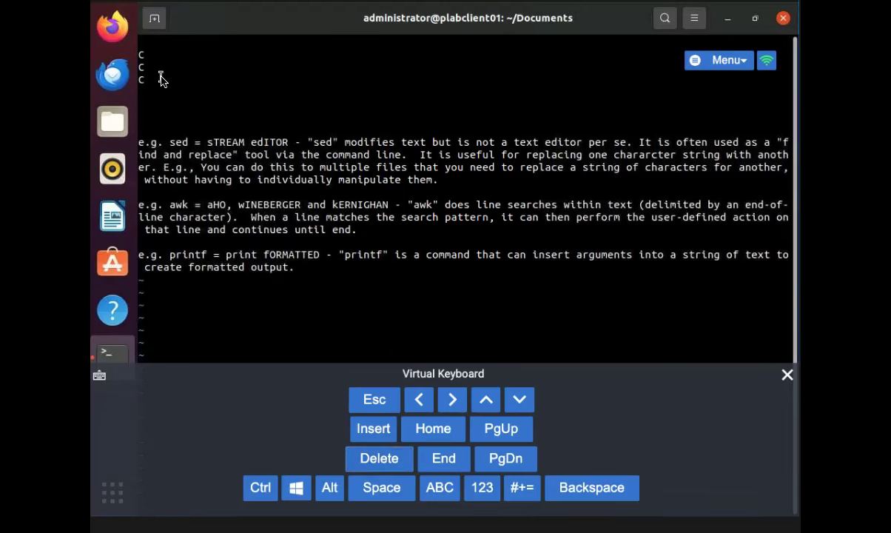
click(379, 459)
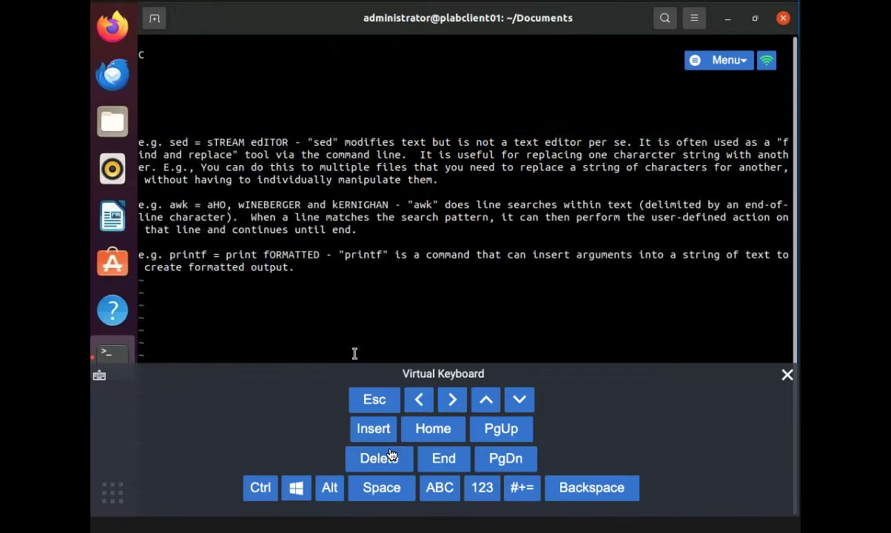
click(379, 459)
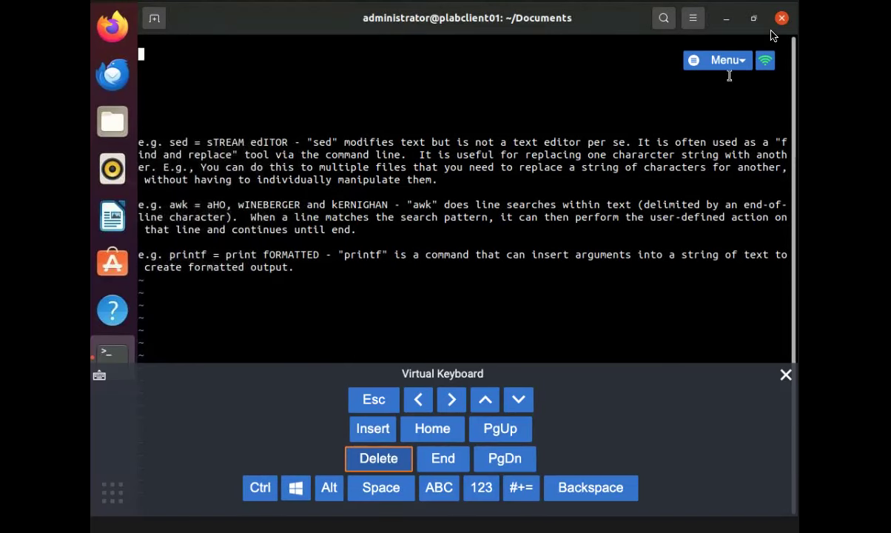
Hide the on-screen keyboard, force-close the terminal running vi, and start a fresh terminal.
click(716, 60)
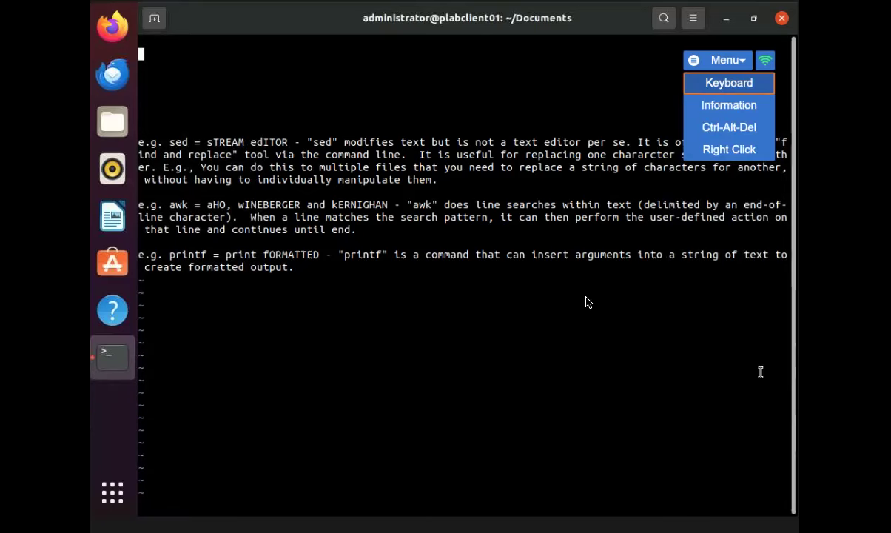
click(717, 59)
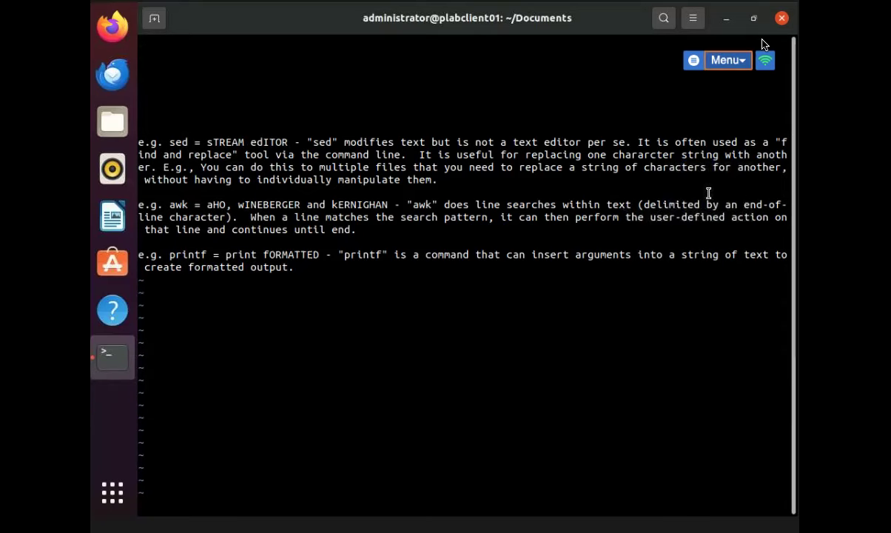
click(781, 18)
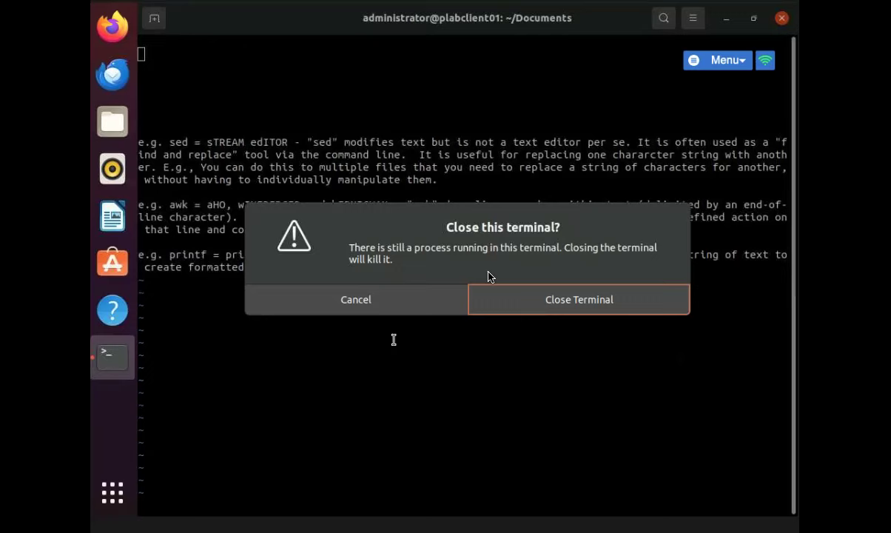
click(577, 299)
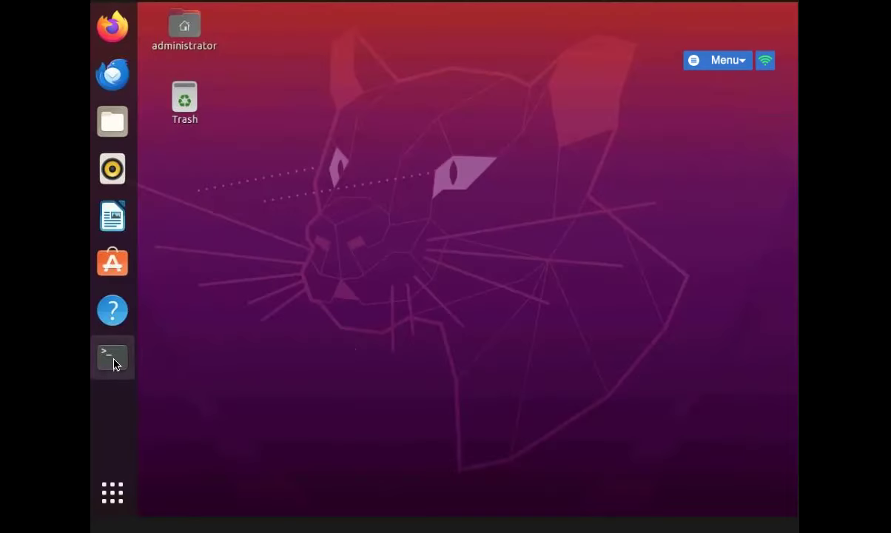
click(112, 357)
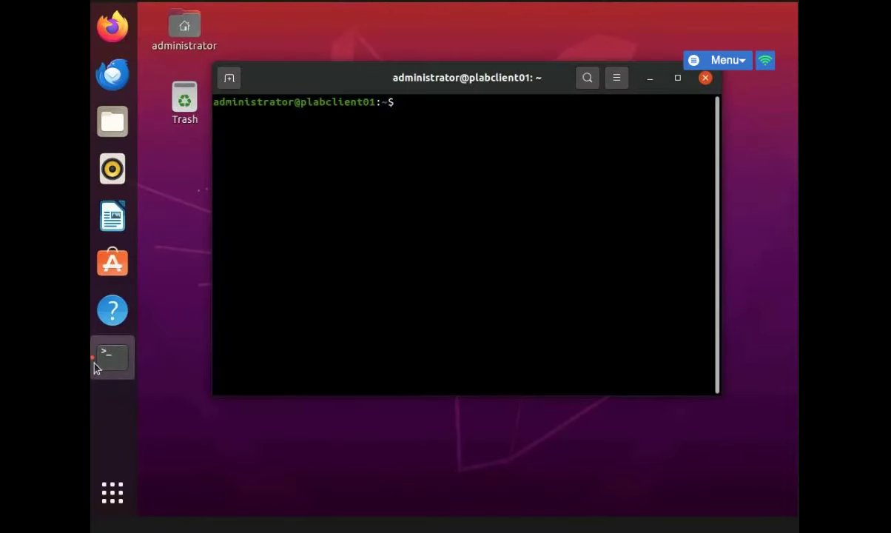
Change into Documents and reopen prog_tools.txt in vi, hitting a swap-file warning.
text(cd Docum)
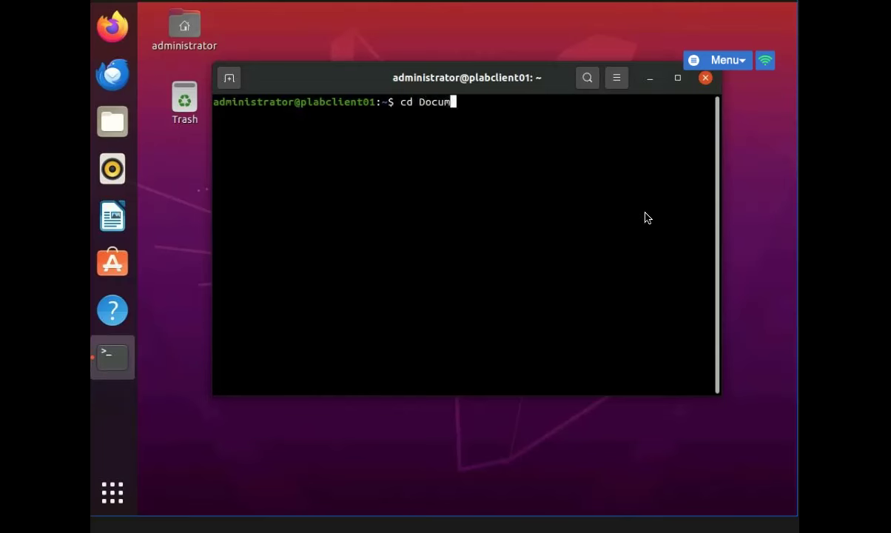
text(ents/)
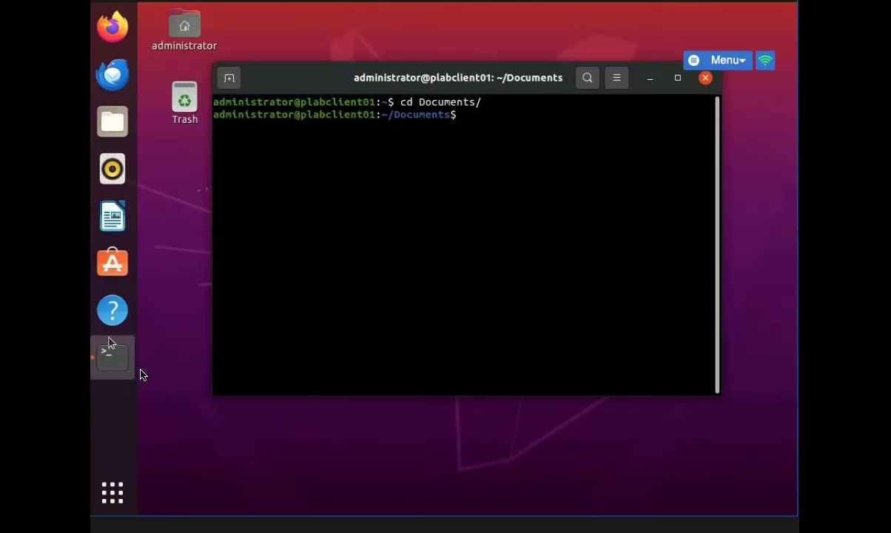
text(vi)
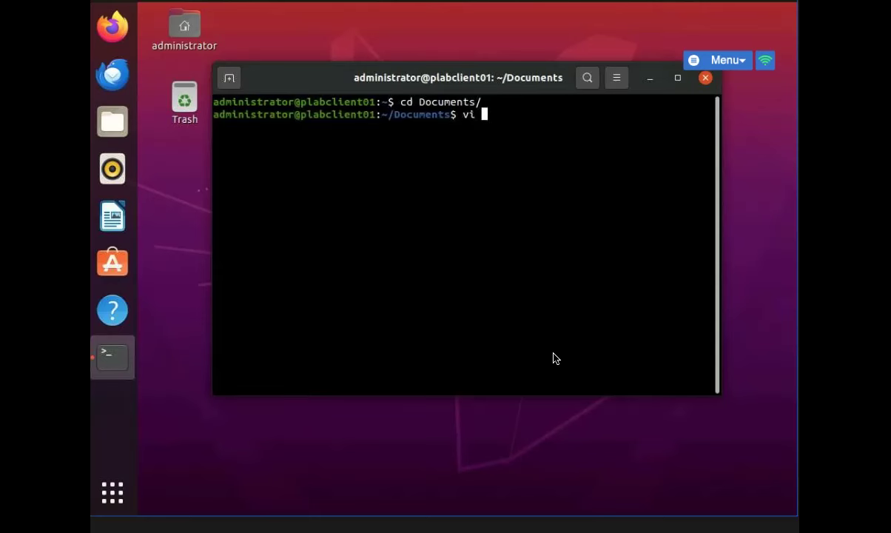
text(prog_too)
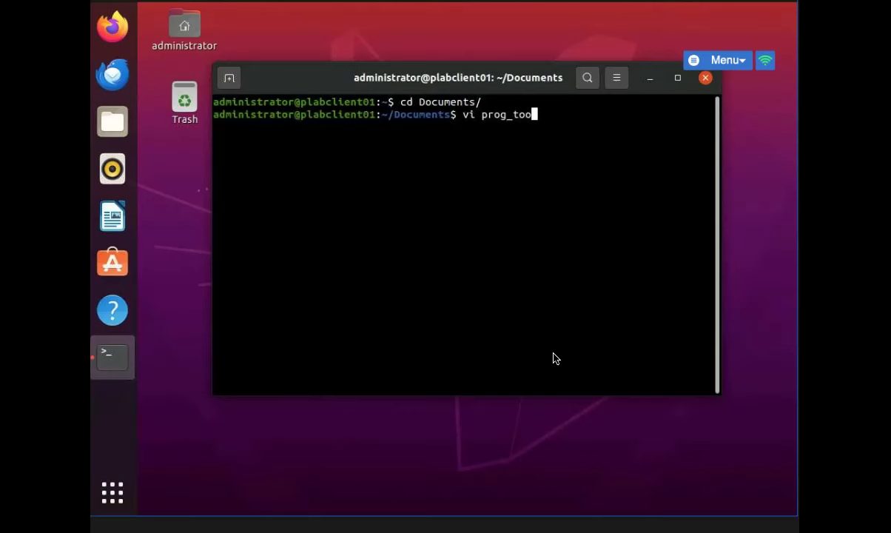
text(ls.)
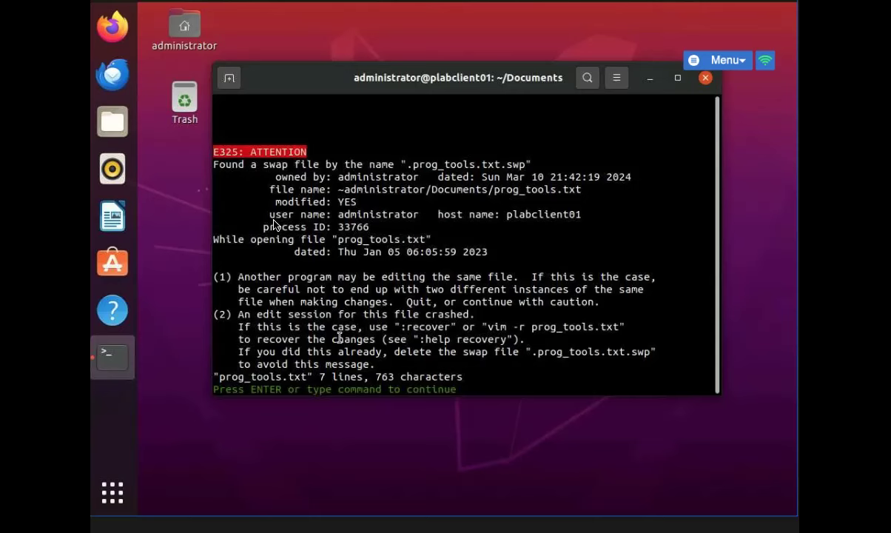
mouse_move(113, 311)
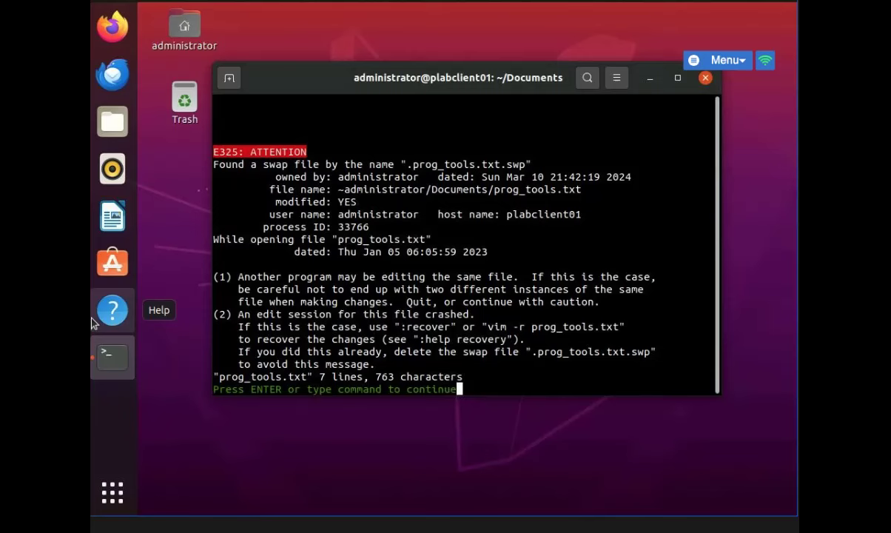
mouse_move(323, 190)
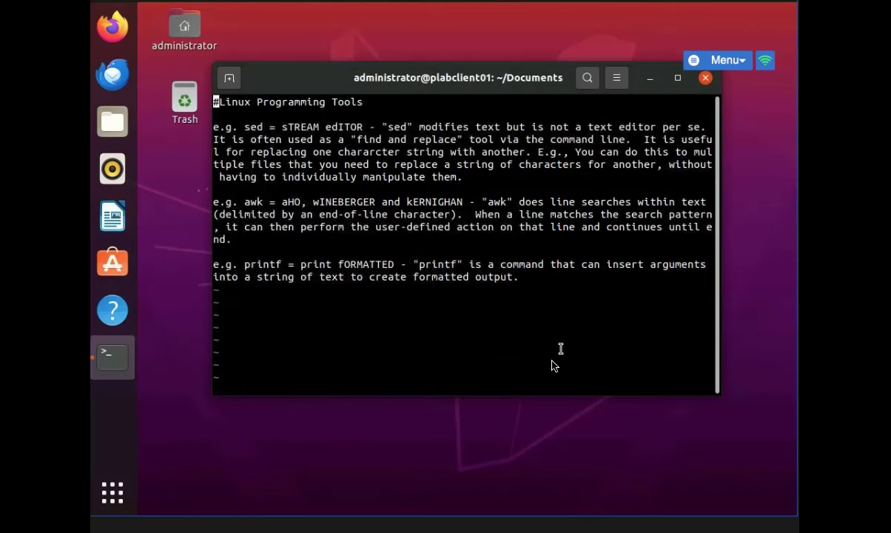
mouse_move(547, 354)
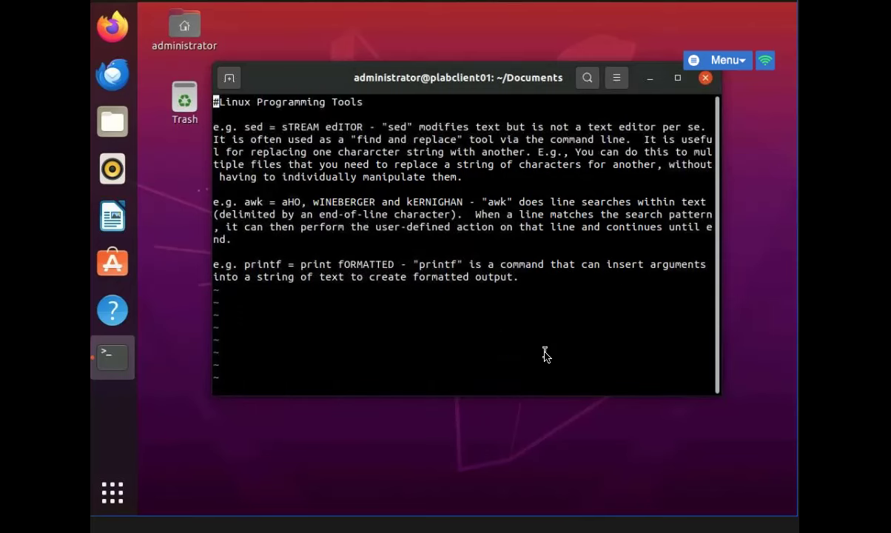
Quit vi with :q after checking the heading is intact, returning to the Documents prompt.
text(:q)
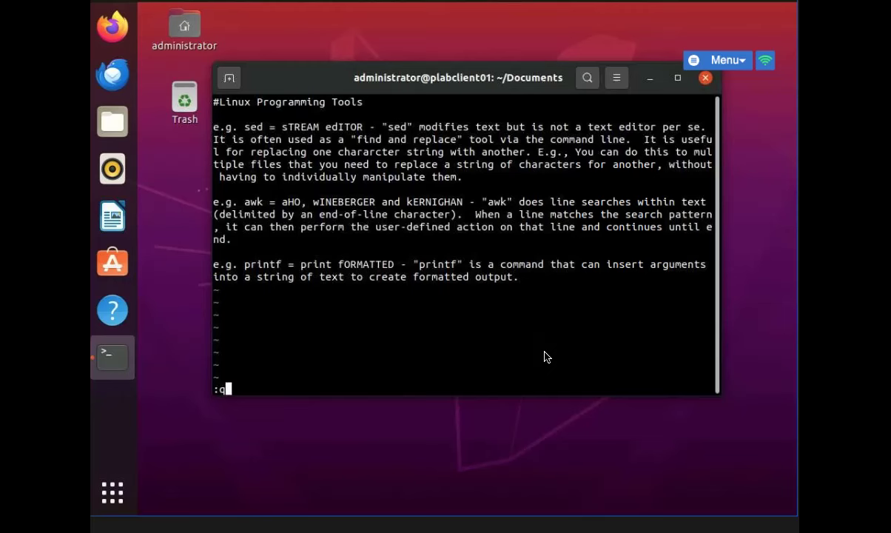
key(Return)
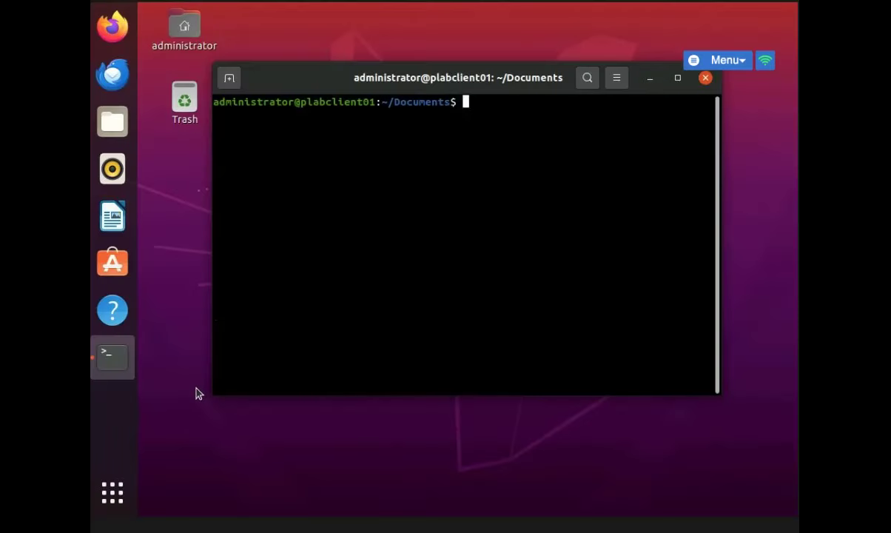
mouse_move(515, 130)
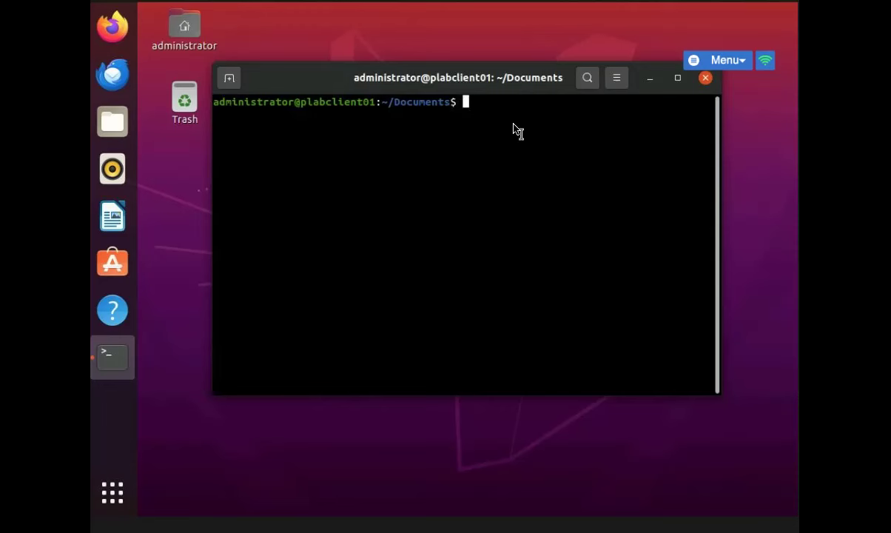
Change directory to /home/administrator/Books and begin a sudo command.
text(cd /)
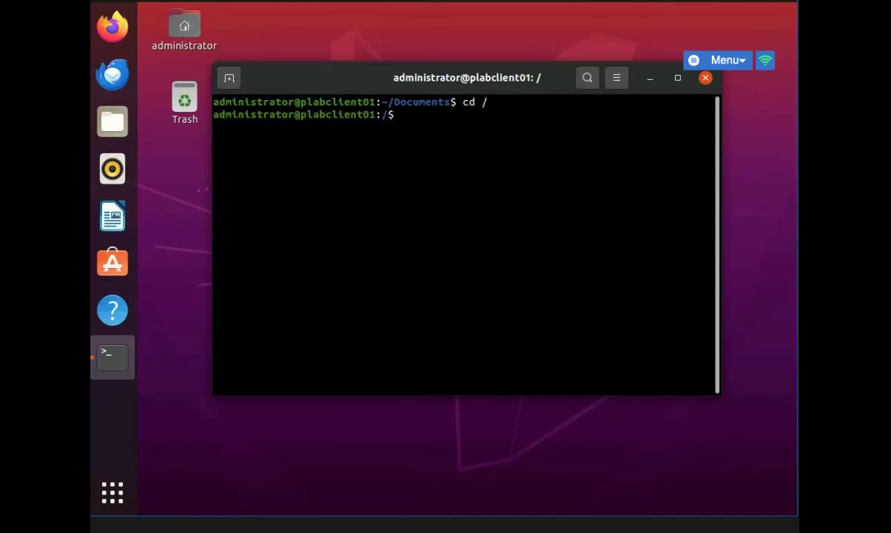
text(cd)
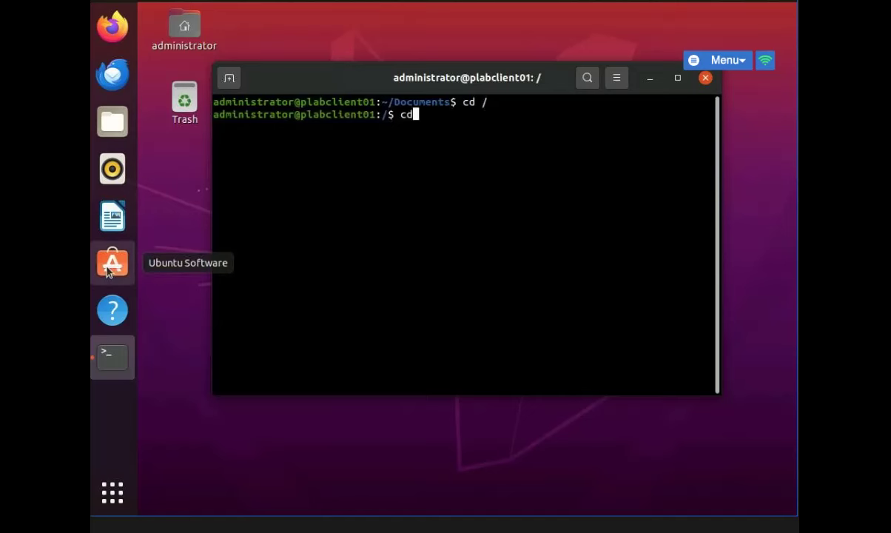
text(/hom)
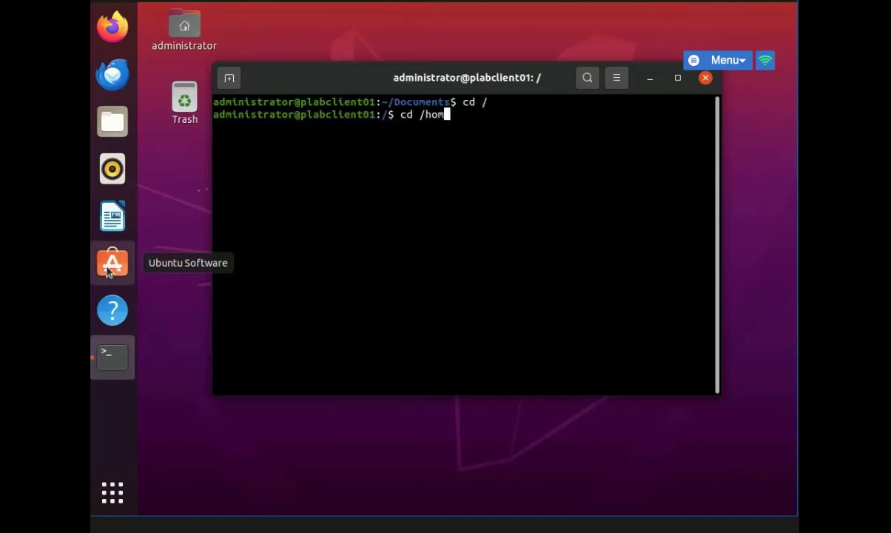
text(e/admini)
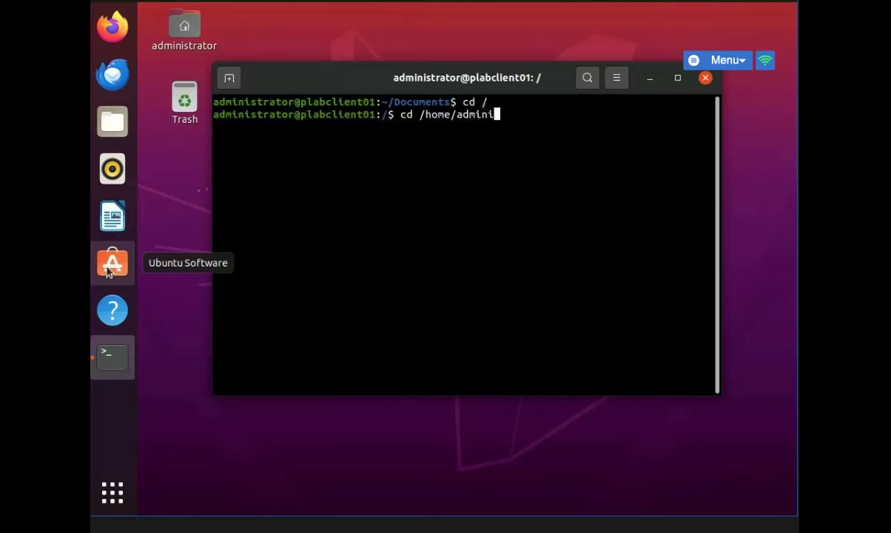
text(strator)
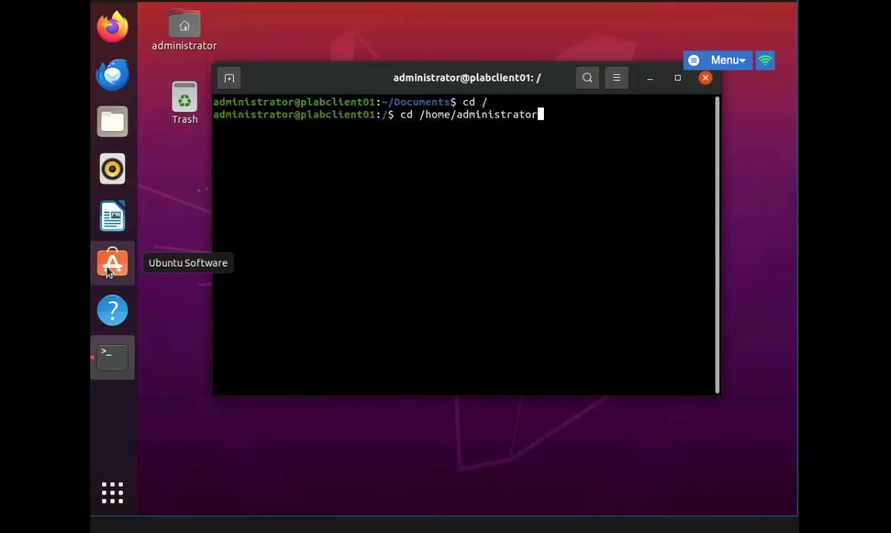
text(/Books)
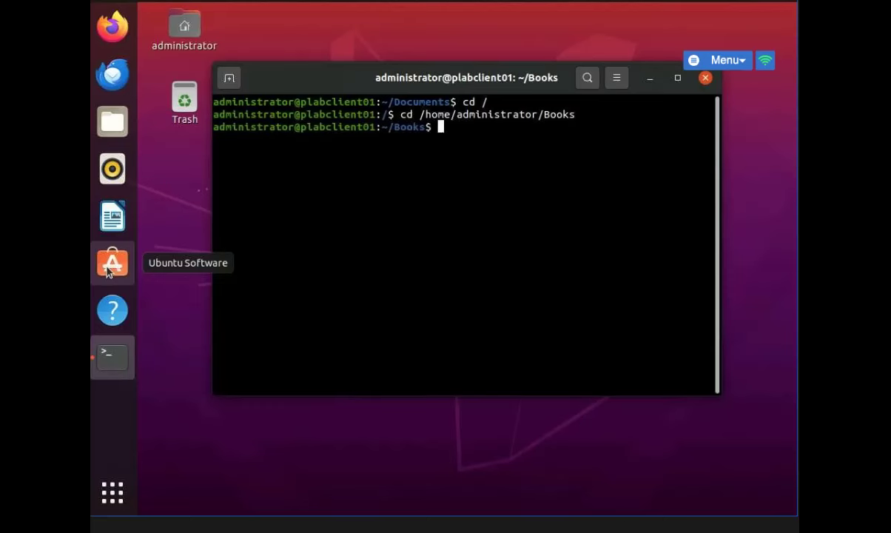
text(sudo)
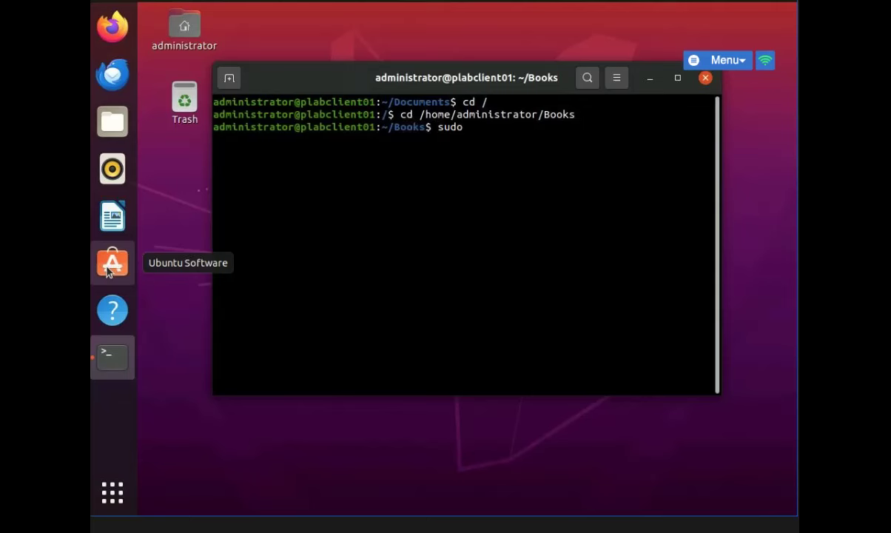
Run sudo apt install vim and let the installation complete.
text(apt inst)
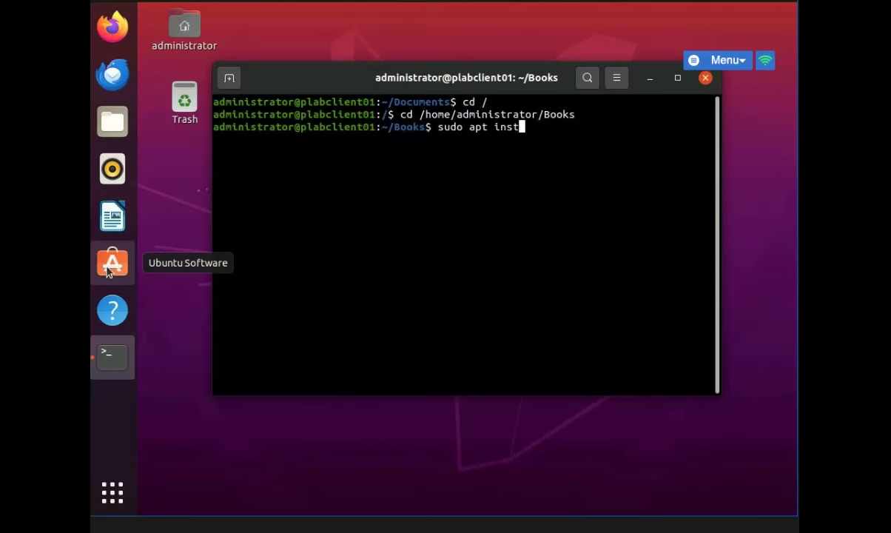
text(all vim)
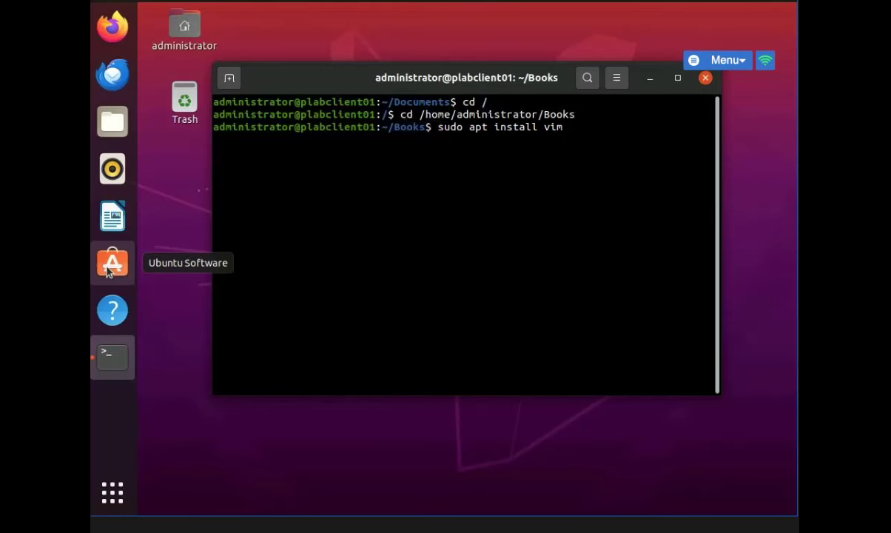
key(Return)
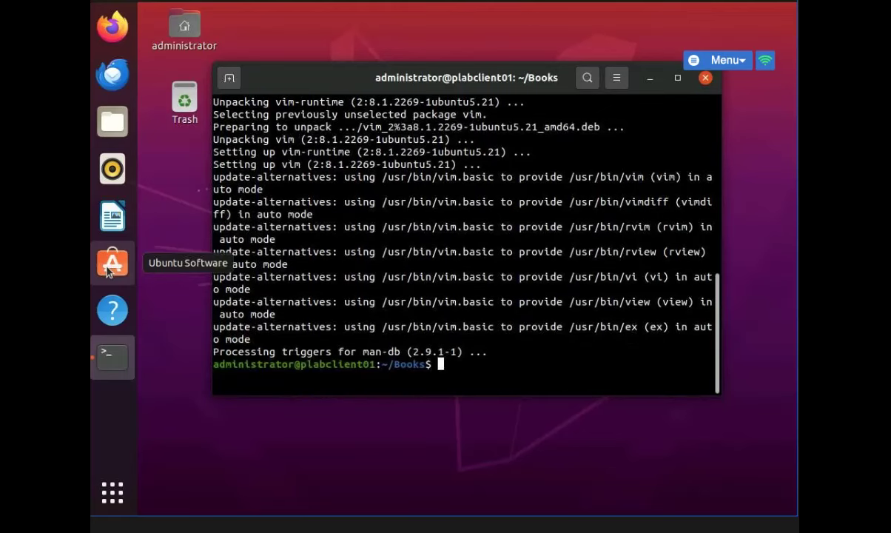
text(cd)
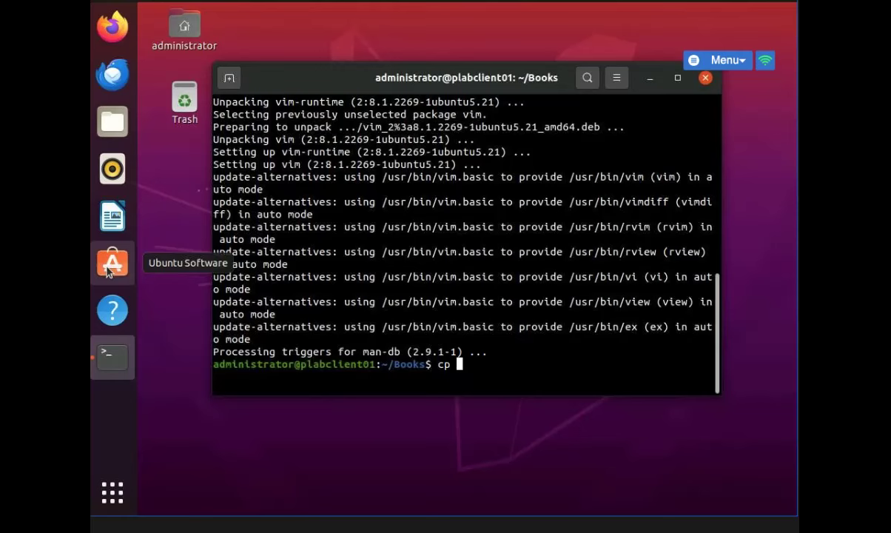
Copy dracula.txt to Dracula.txt with cp.
text(dracula)
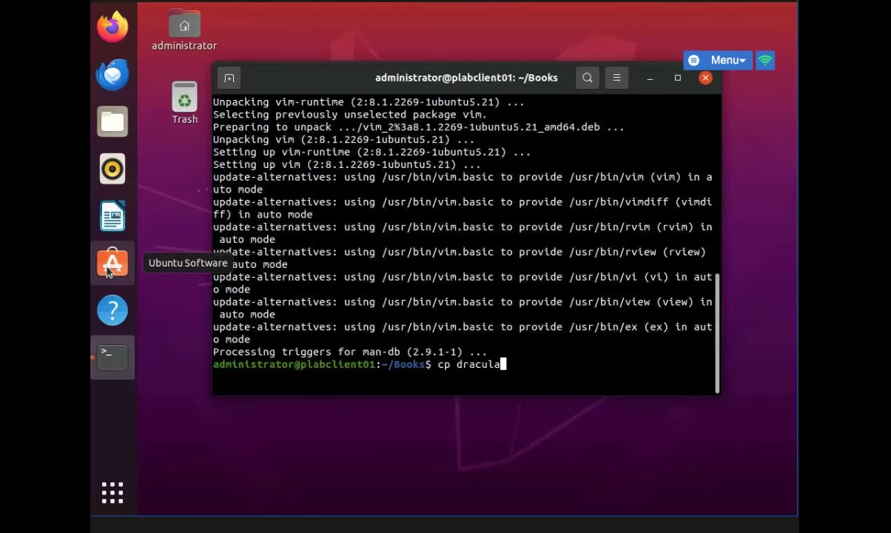
text(.txt)
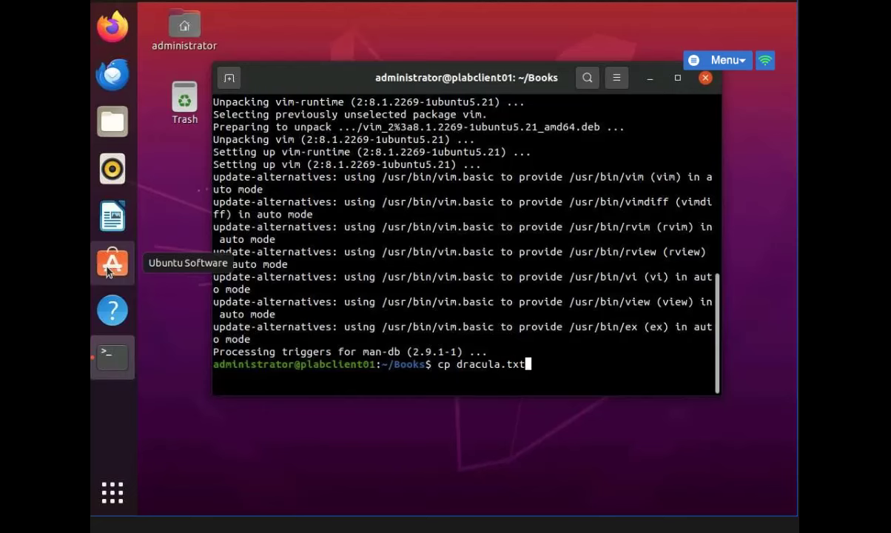
text(Dracula.txt)
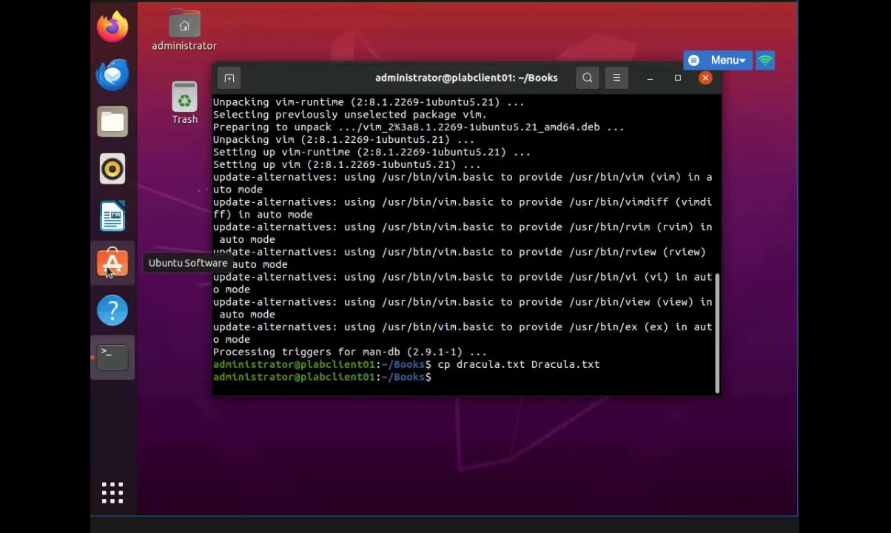
Launch vim on Dracula.txt.
text(vim)
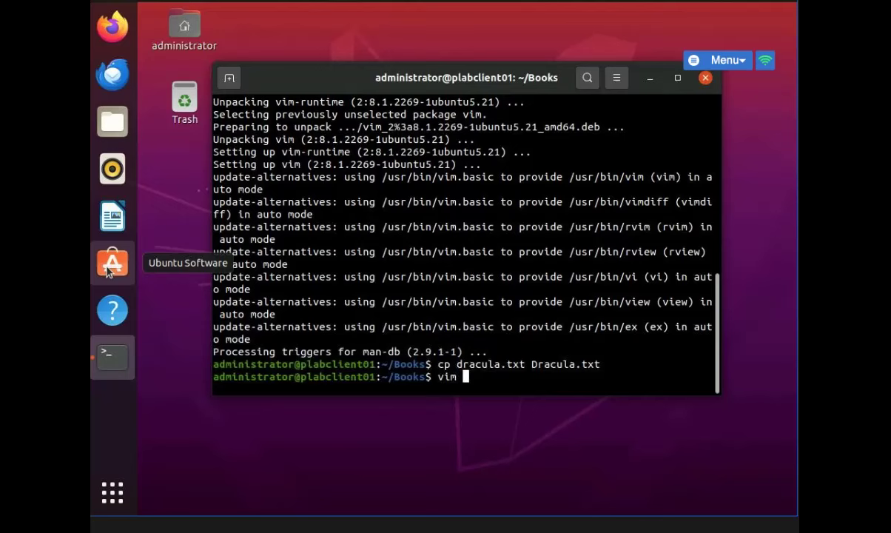
text(Draac)
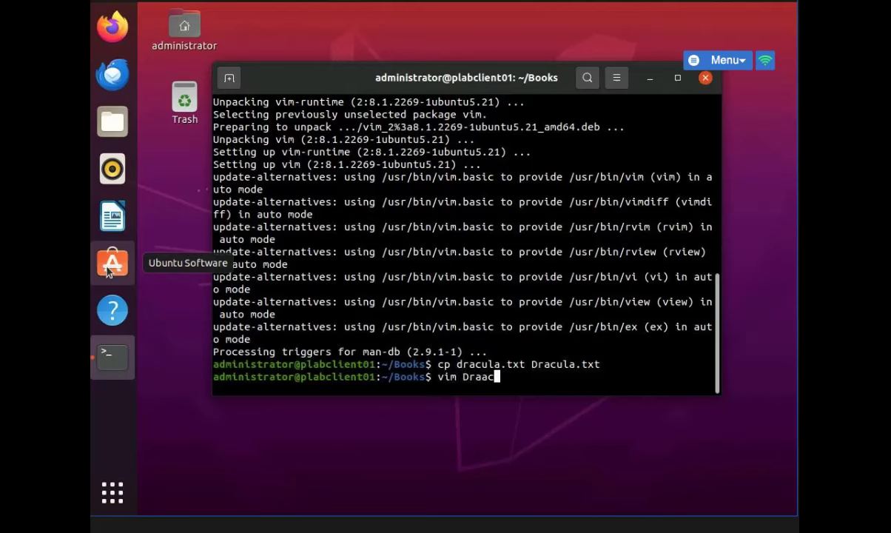
text(ula)
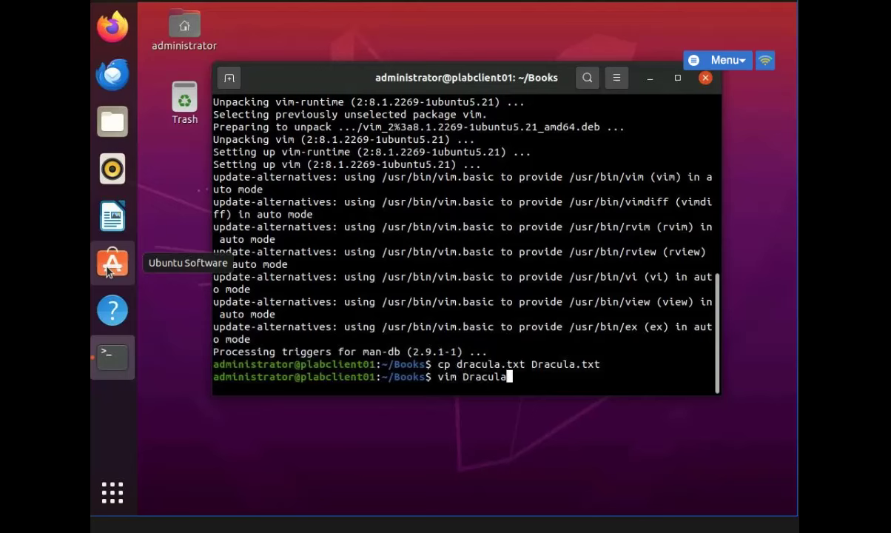
text(.txt)
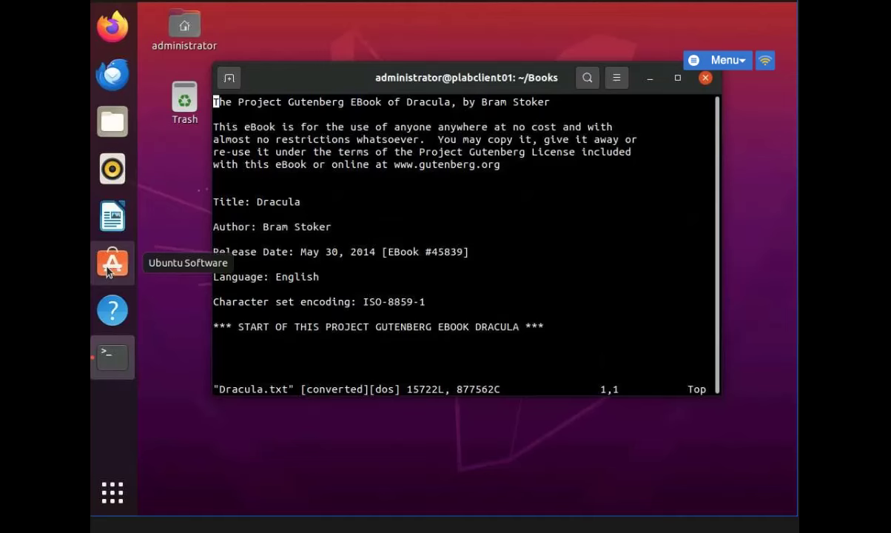
mouse_move(162, 305)
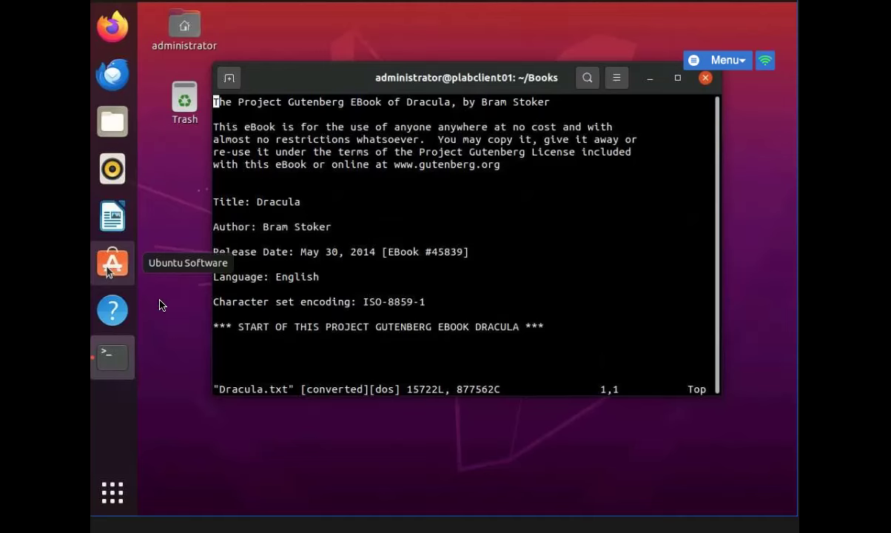
mouse_move(396, 355)
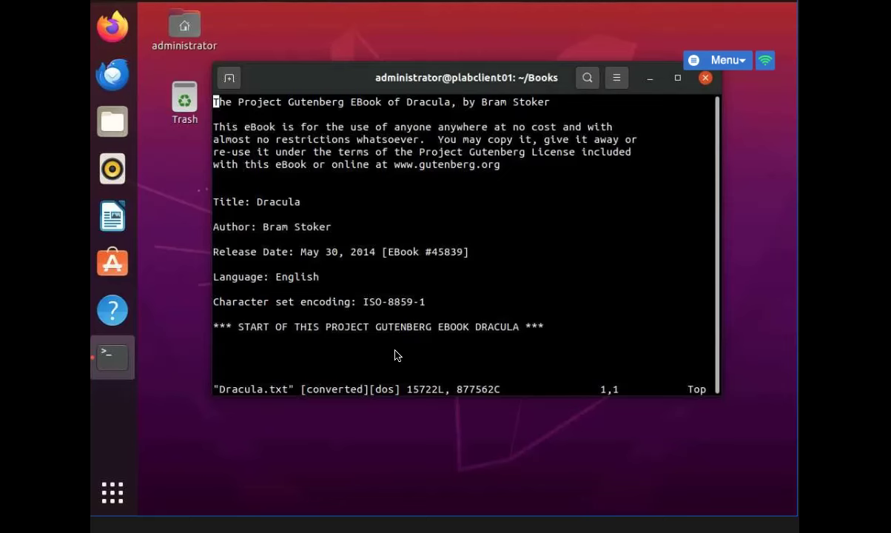
Show line numbers with :set number, jump to line 7883, return to the top, and start a /Ha search.
text(:set number)
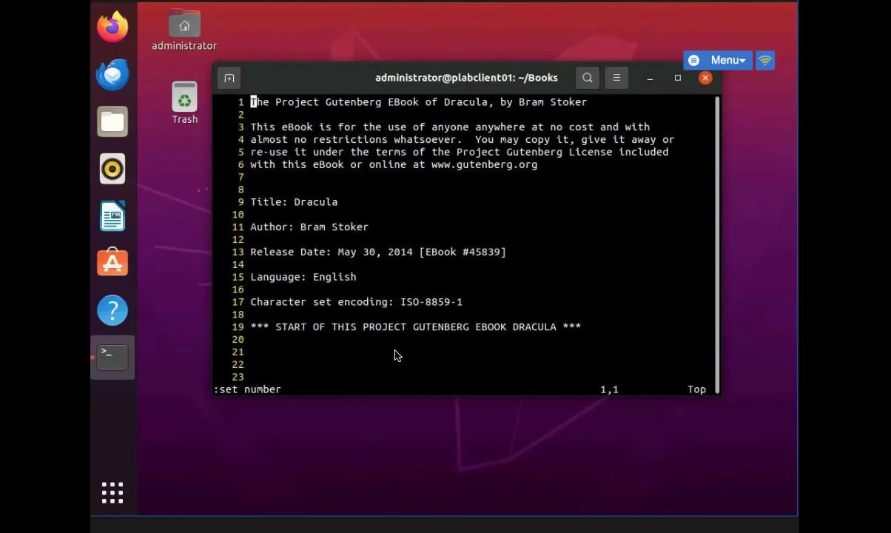
mouse_move(154, 359)
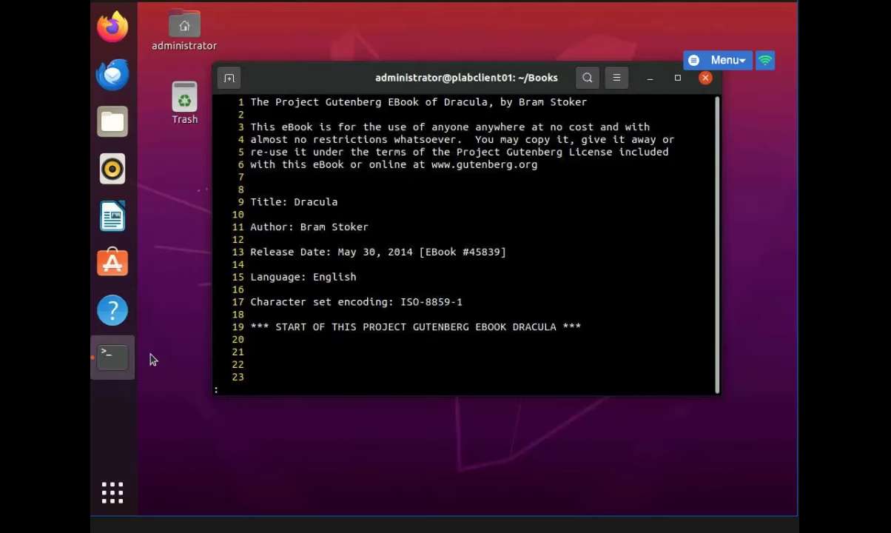
text(7883)
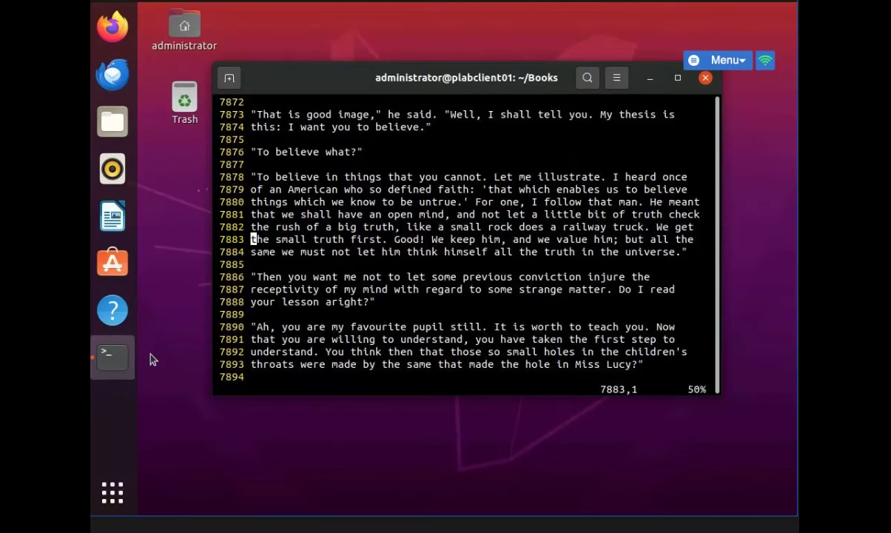
key(g)
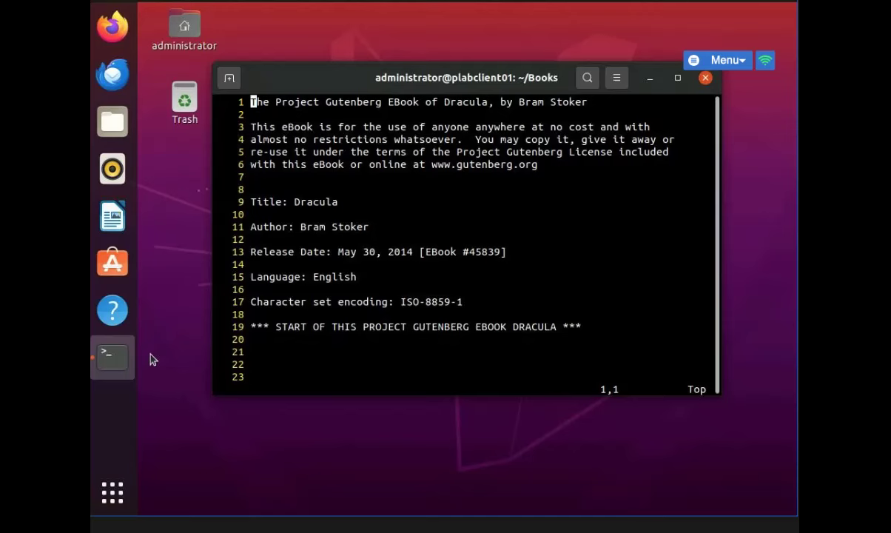
text(/Ha)
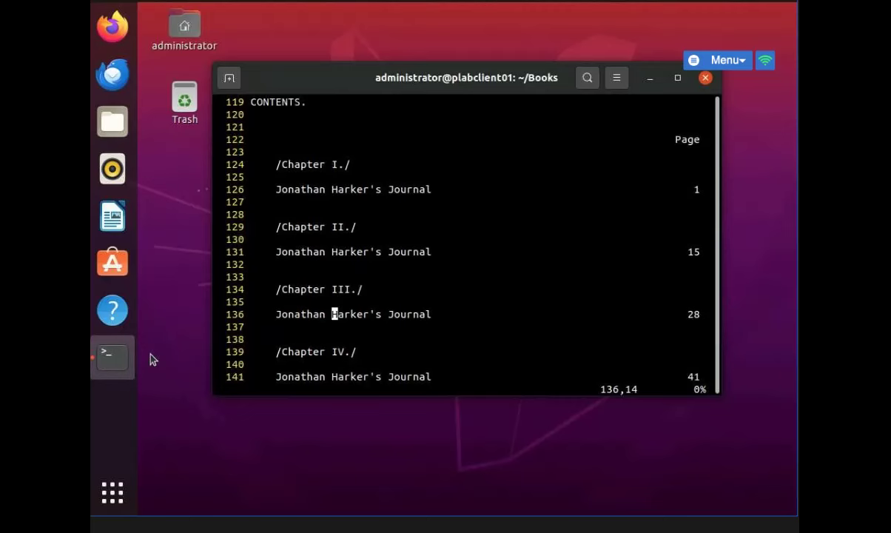
Scroll through the Contents list to the Chapter I 'Jonathan Harker's Journal' entry.
scroll(down, 3)
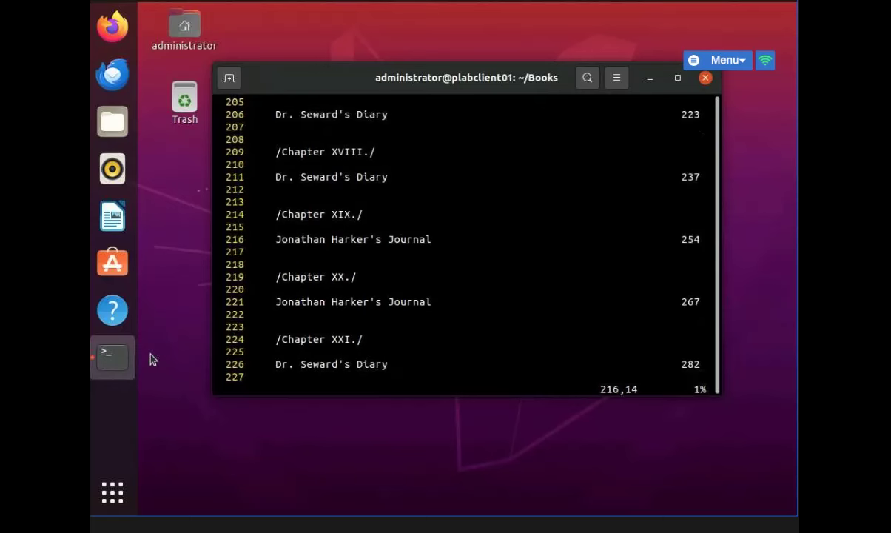
scroll(down, 3)
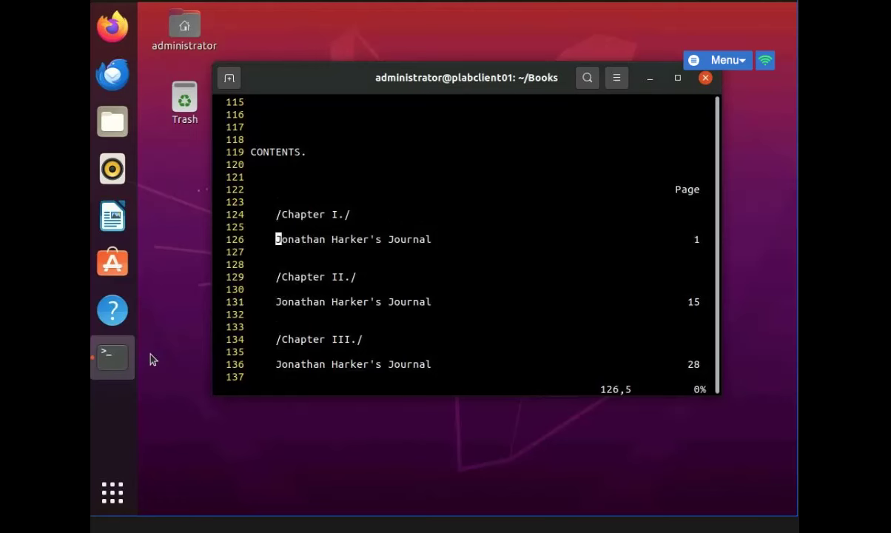
Substitute Harker's with PracticeLabs's on line 126 using :s/Harker's/PracticeLabs's.
text(:s)
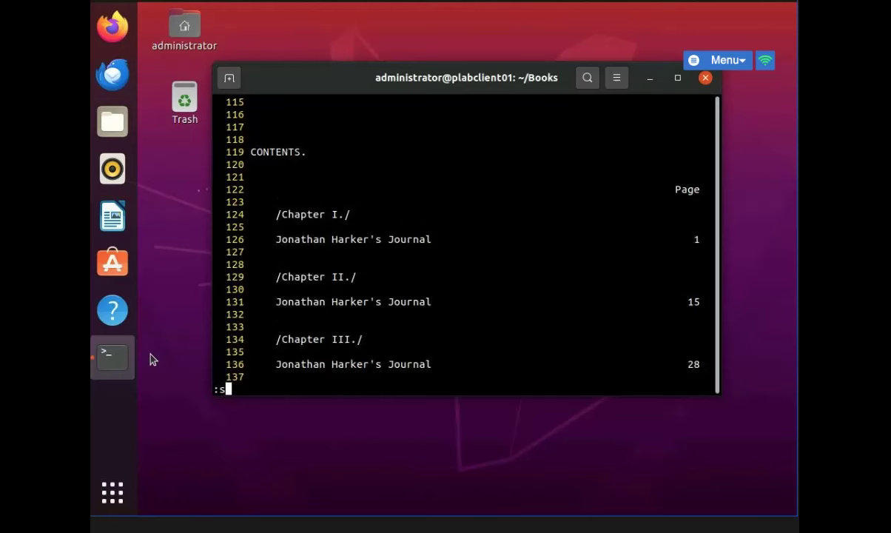
text(/Harker)
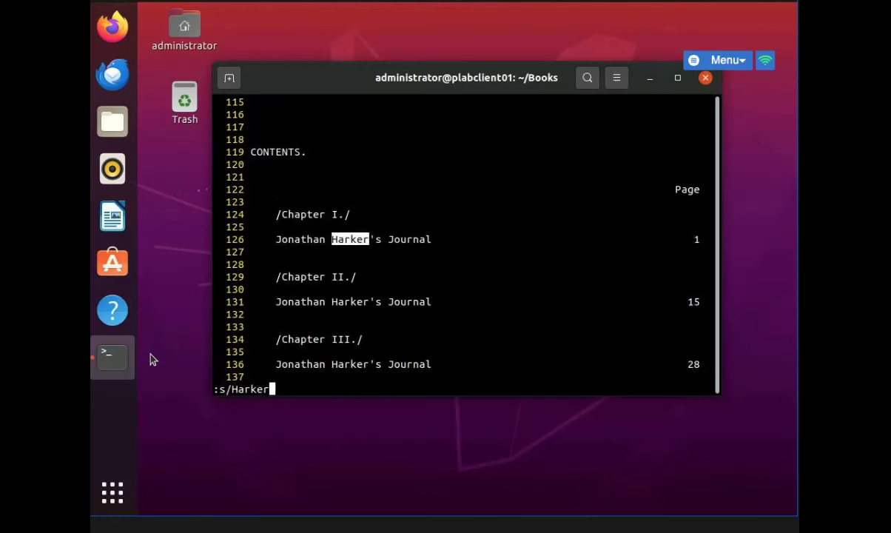
text('s)
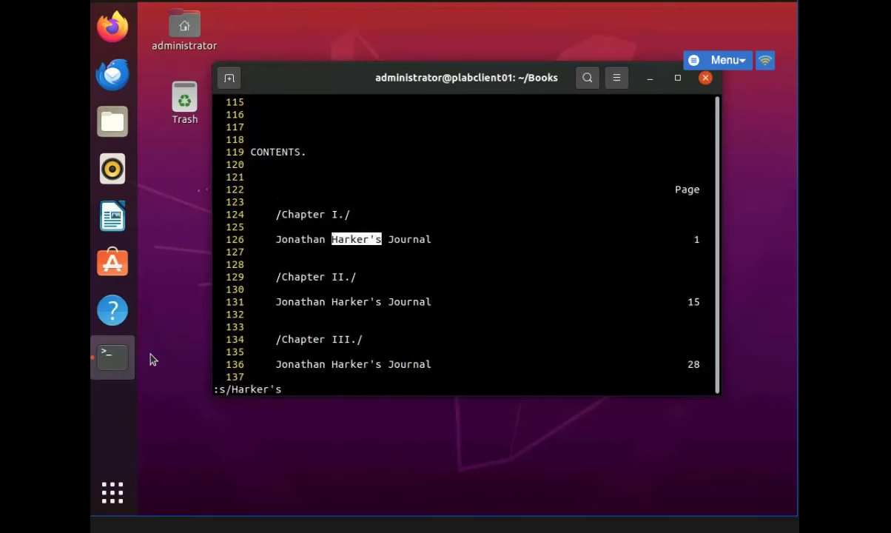
text(/Practic)
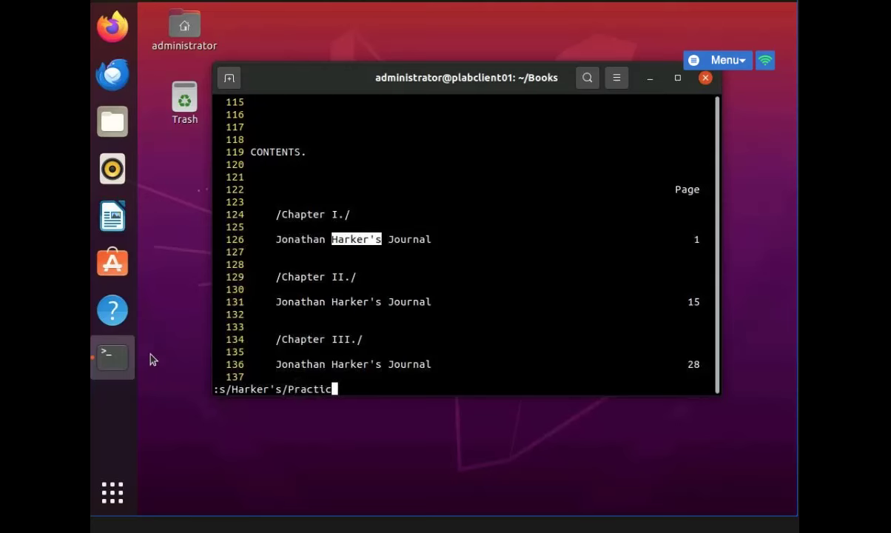
text(e)
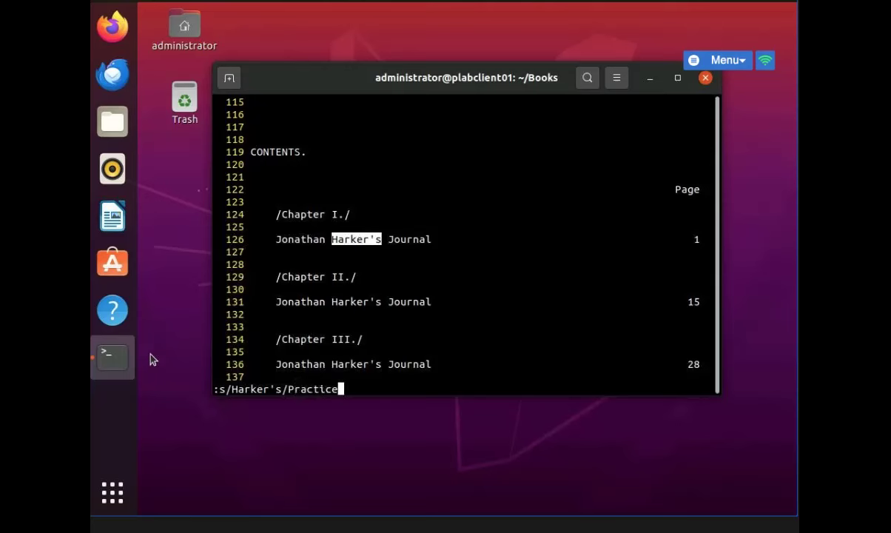
text(Labs's)
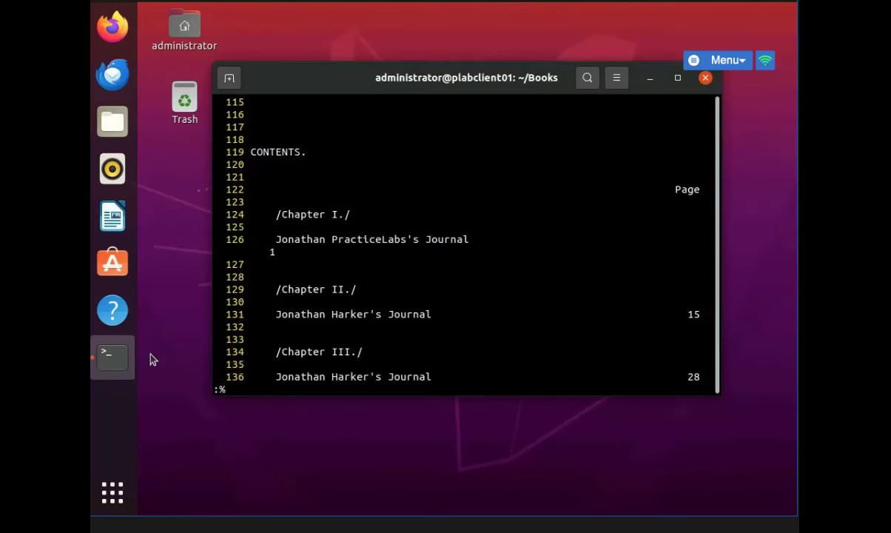
Replace every Harker's with PracticeLabs's across the file using :%s.
text(s)
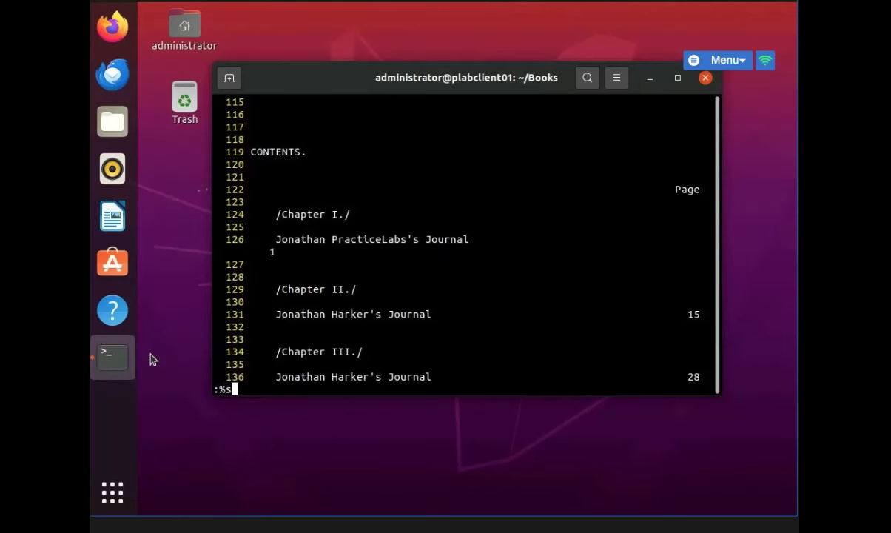
text(/Harke)
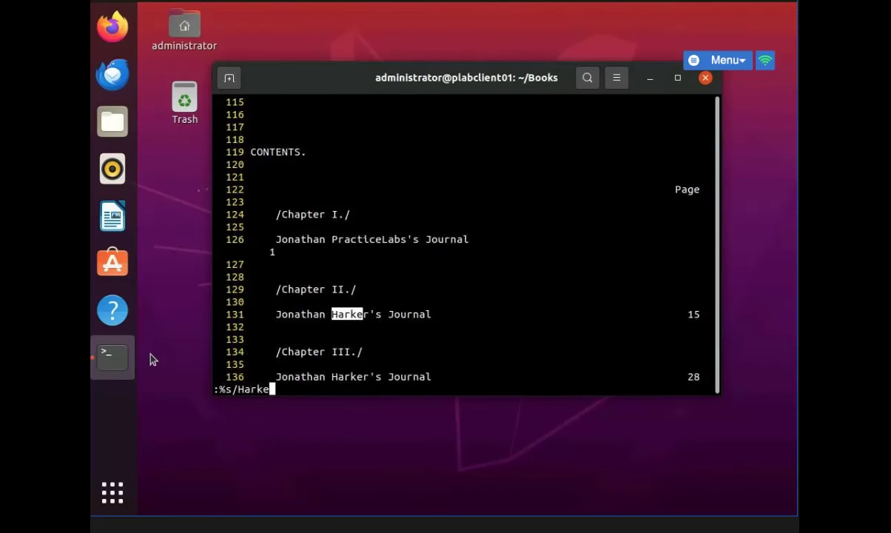
text(r's)
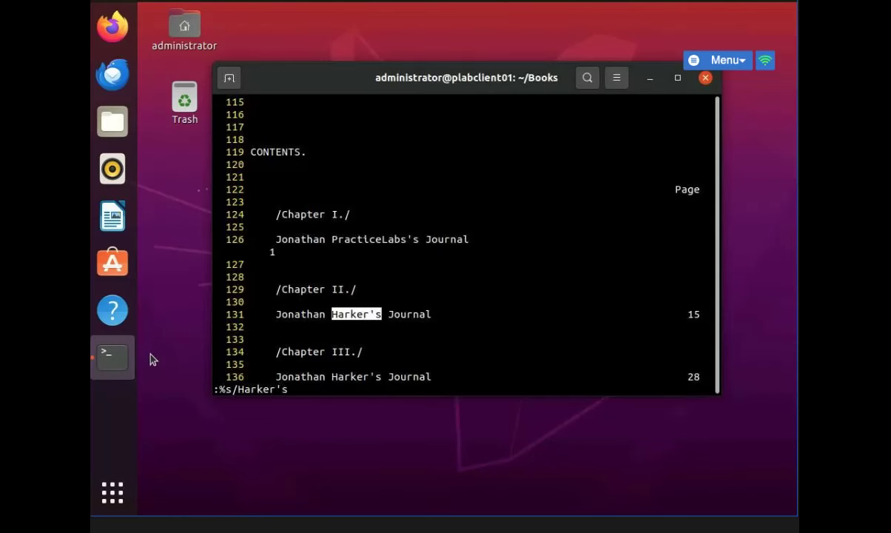
text(/Practice)
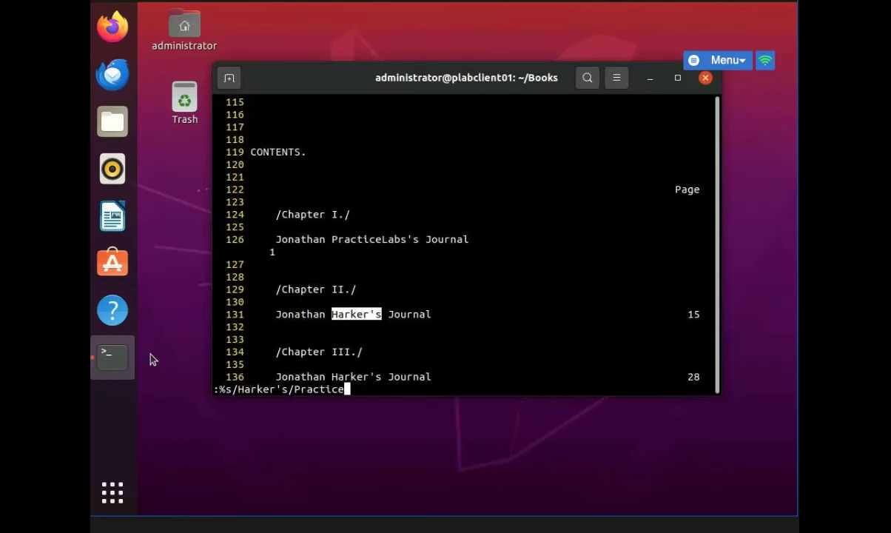
text(LAbs)
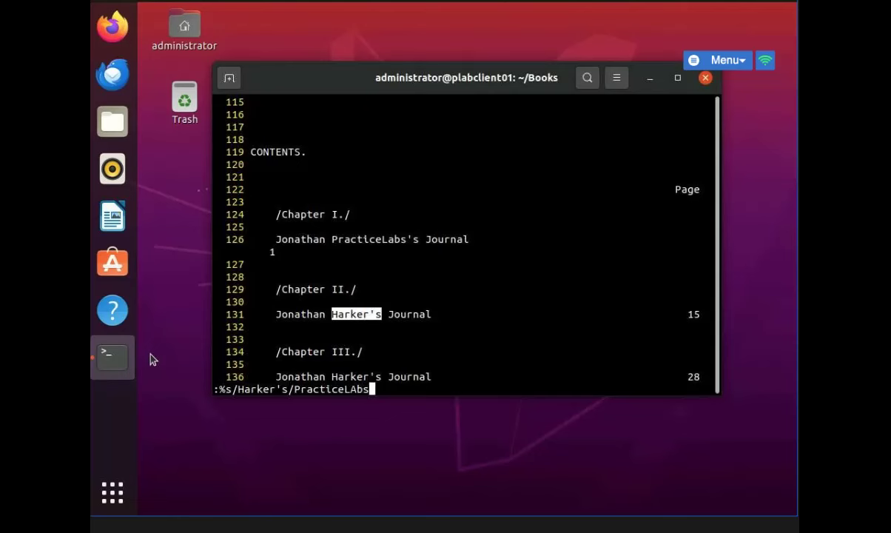
text('s)
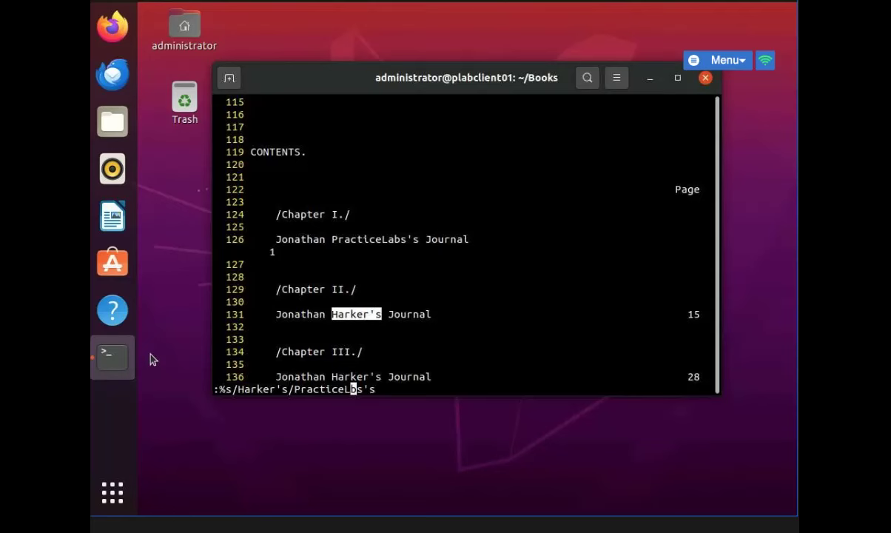
key(Return)
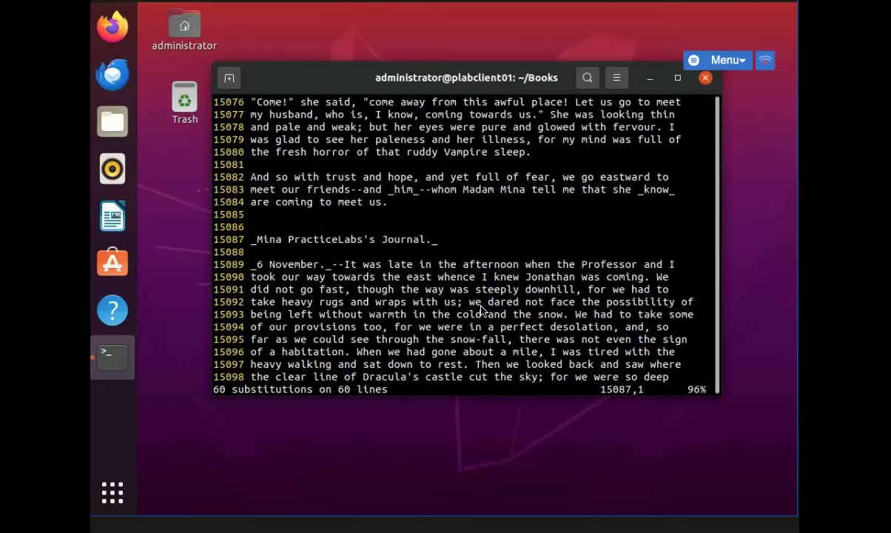
Leave vim with Escape and :q to return to the shell.
key(Escape)
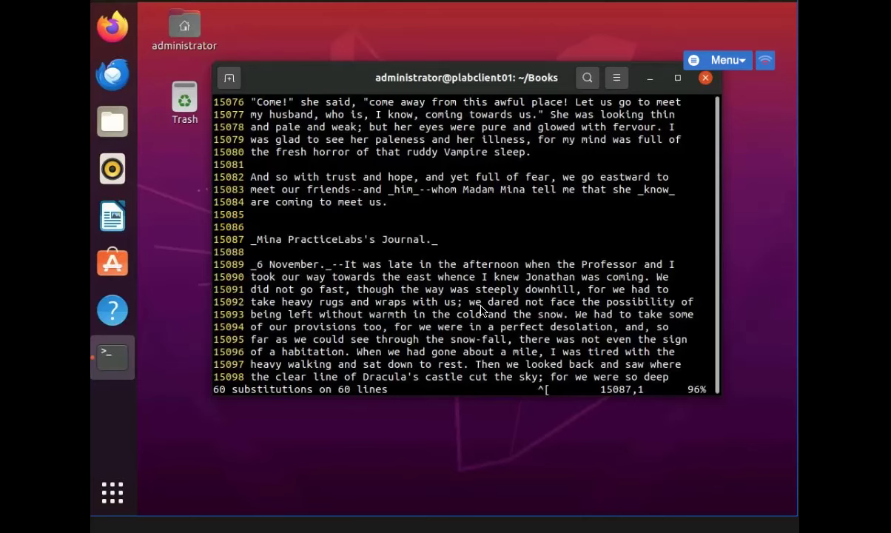
text(:q)
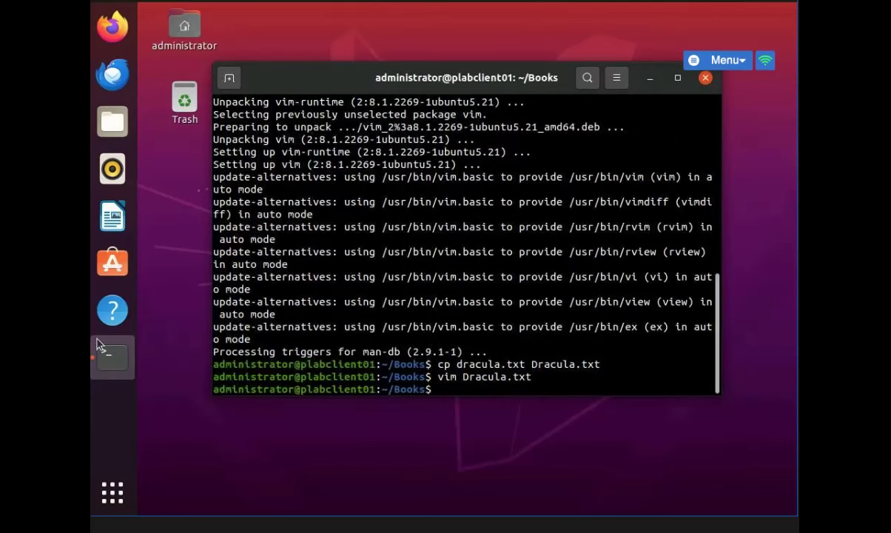
mouse_move(112, 357)
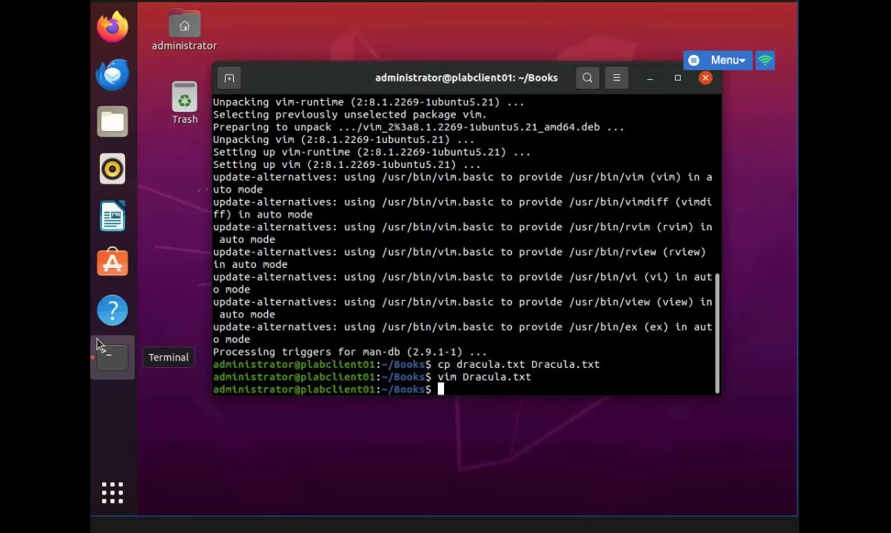
Clear the terminal and open frankenstein.txt in nano.
text(clear)
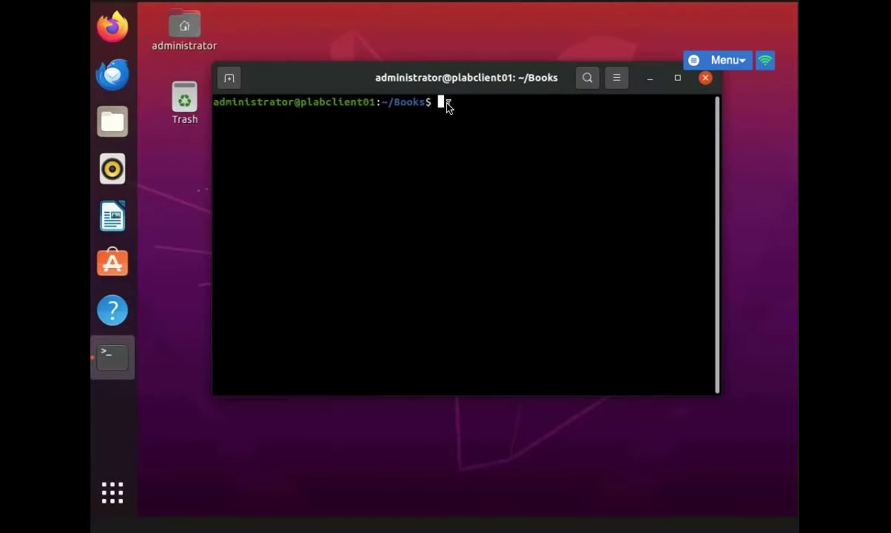
mouse_move(113, 263)
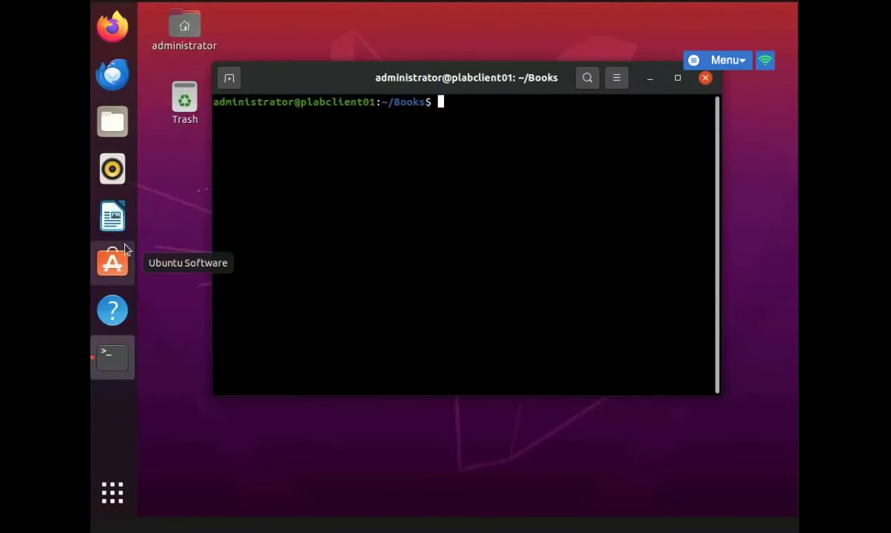
text(nano)
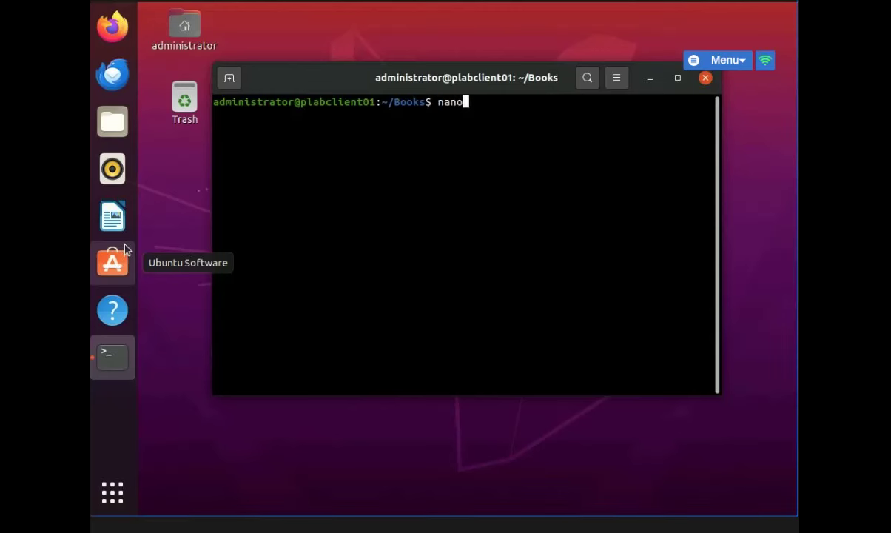
text(fran)
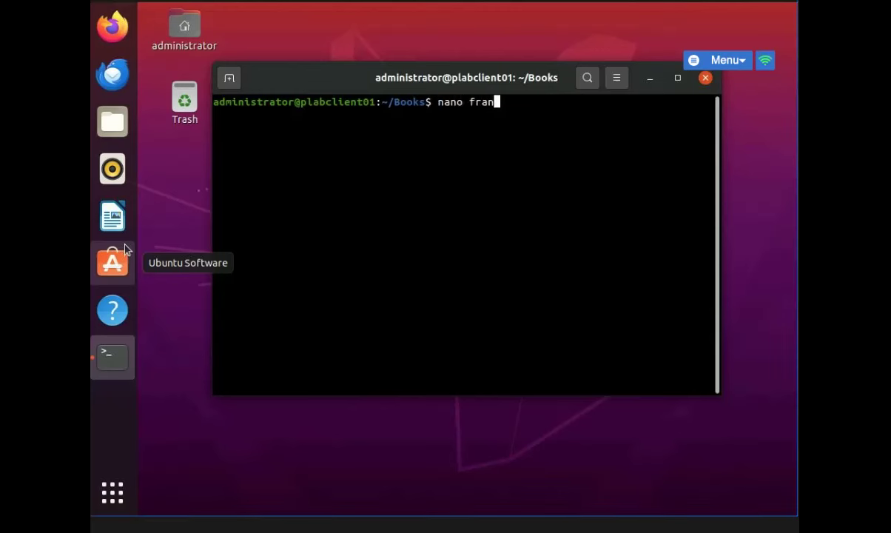
text(kenst)
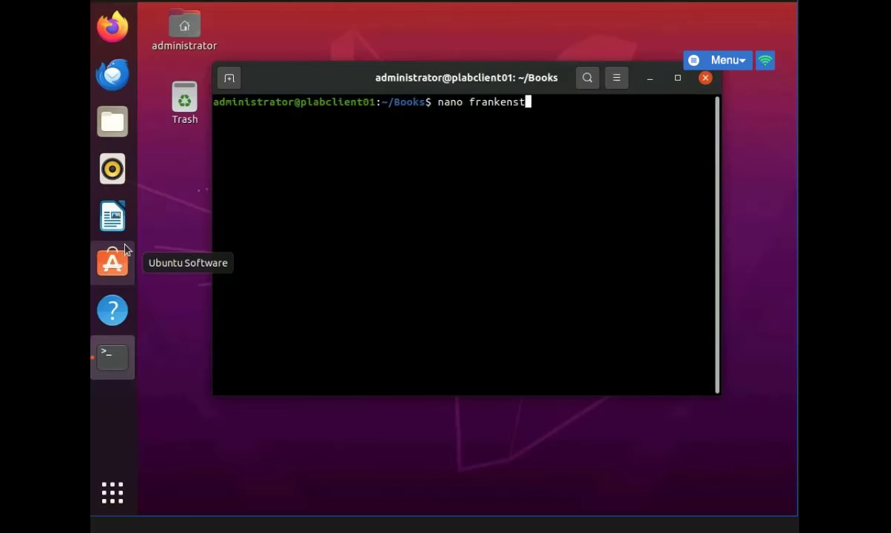
text(ein.tx)
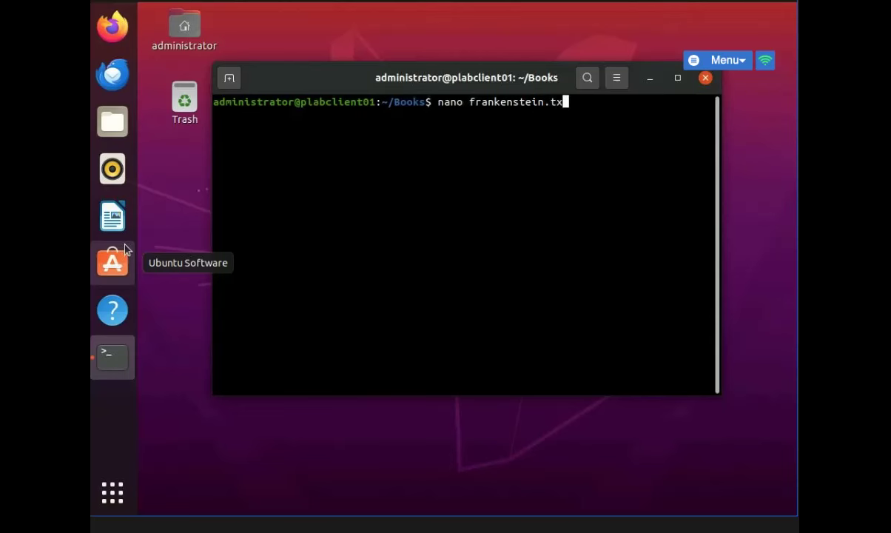
key(Return)
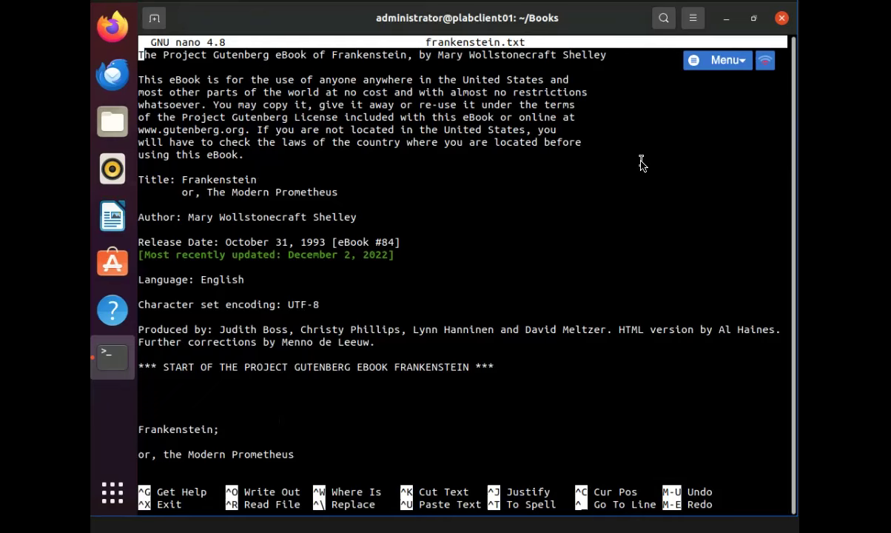
mouse_move(488, 377)
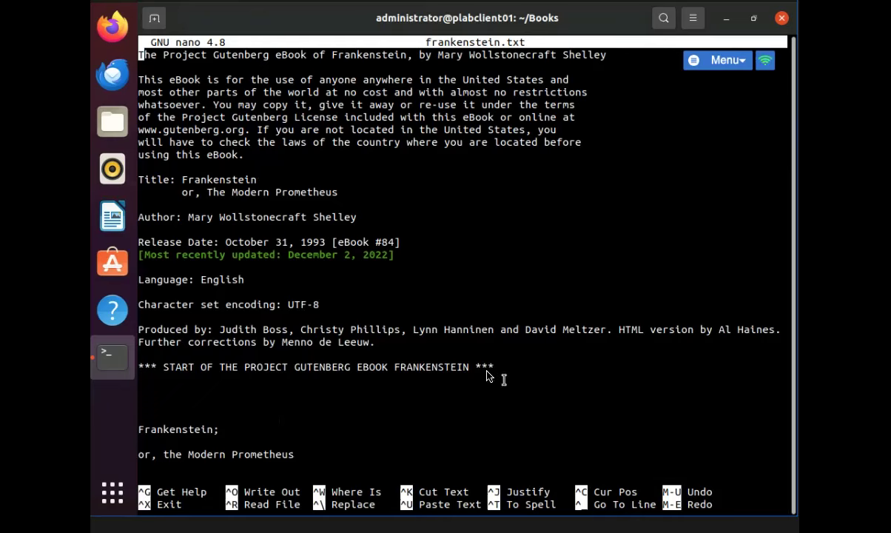
mouse_move(475, 385)
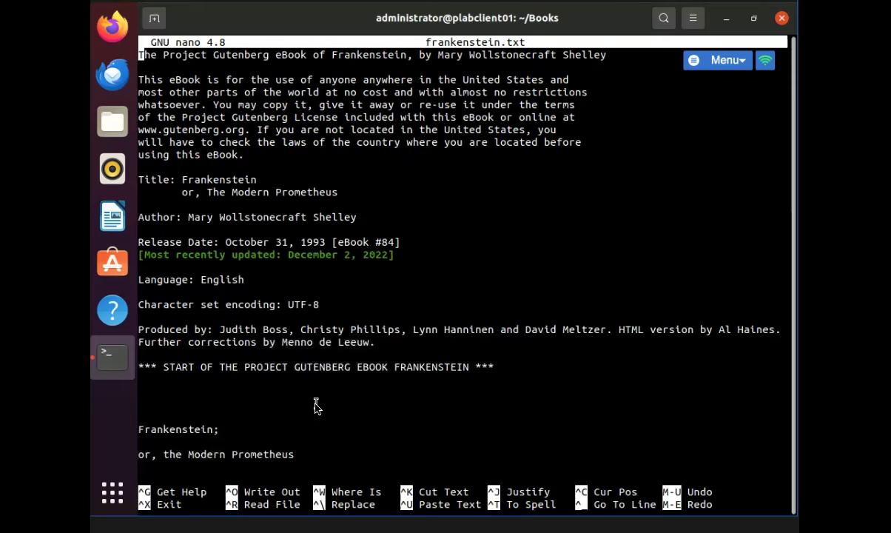
Enter a stray 2023 in the buffer before reaching nano's Go To Line prompt.
text(20)
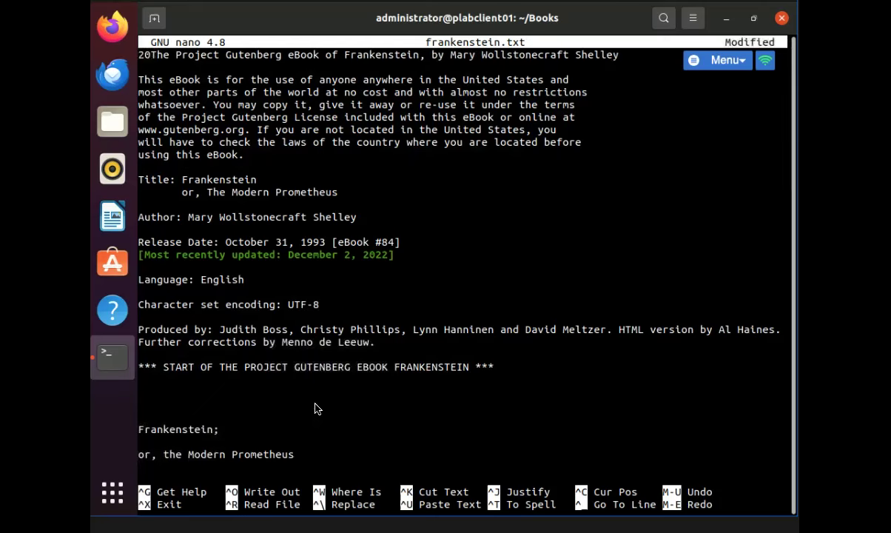
text(23)
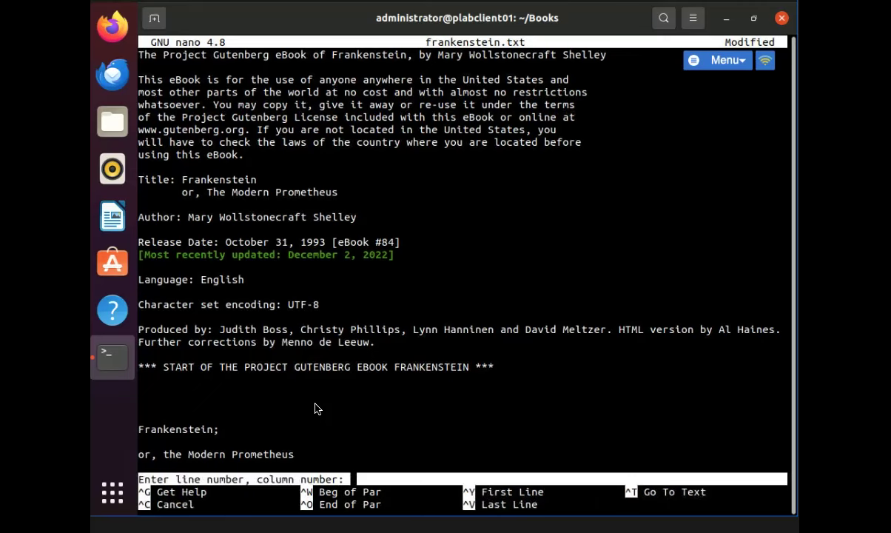
Jump to line 2023 of frankenstein.txt from the Go To Line prompt.
text(2023)
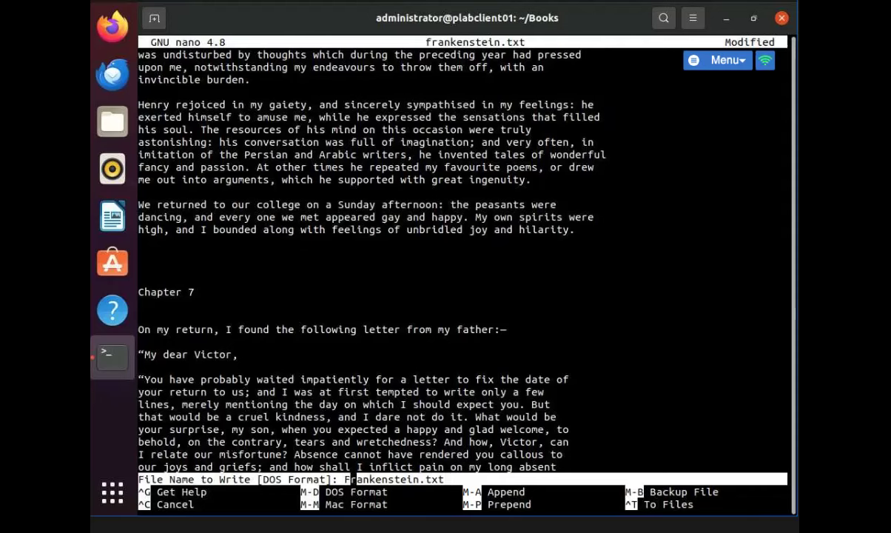
Submit the edited file name, reaching nano's 'Save file under DIFFERENT NAME?' confirmation.
key(Enter)
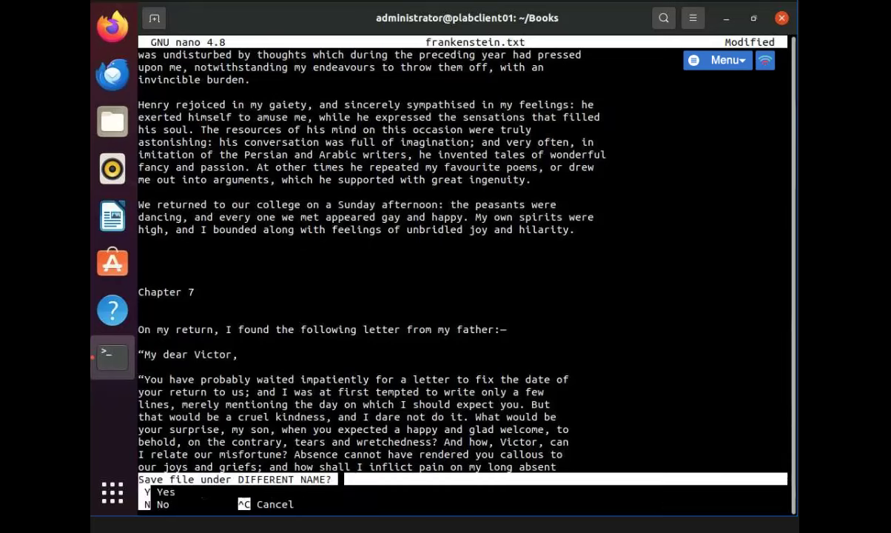